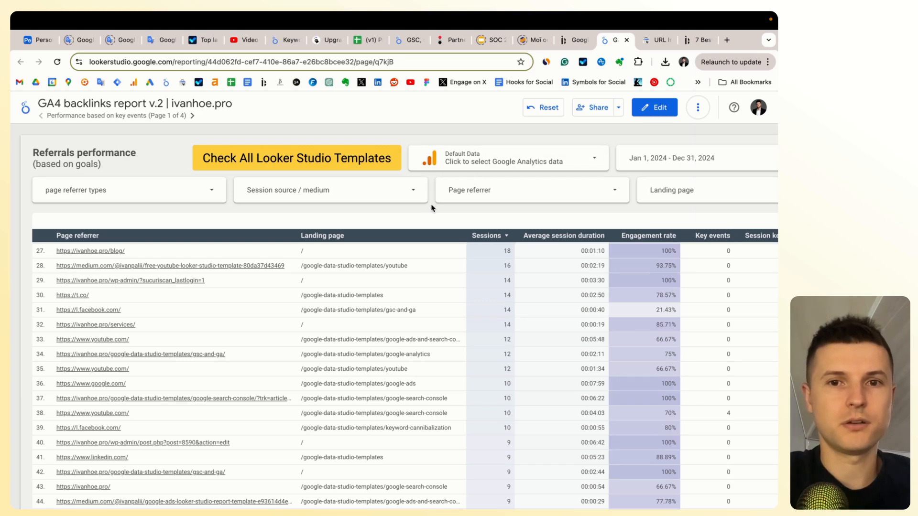
mouse_move(731, 210)
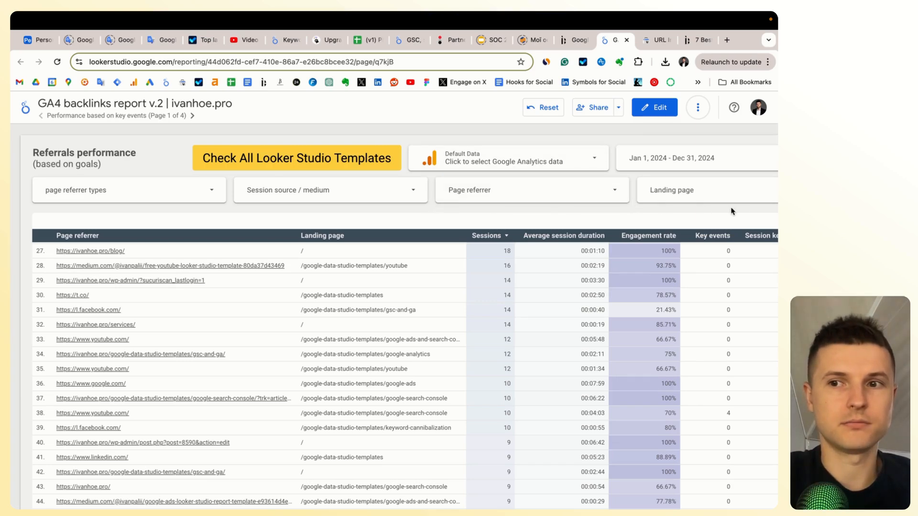
mouse_move(769, 209)
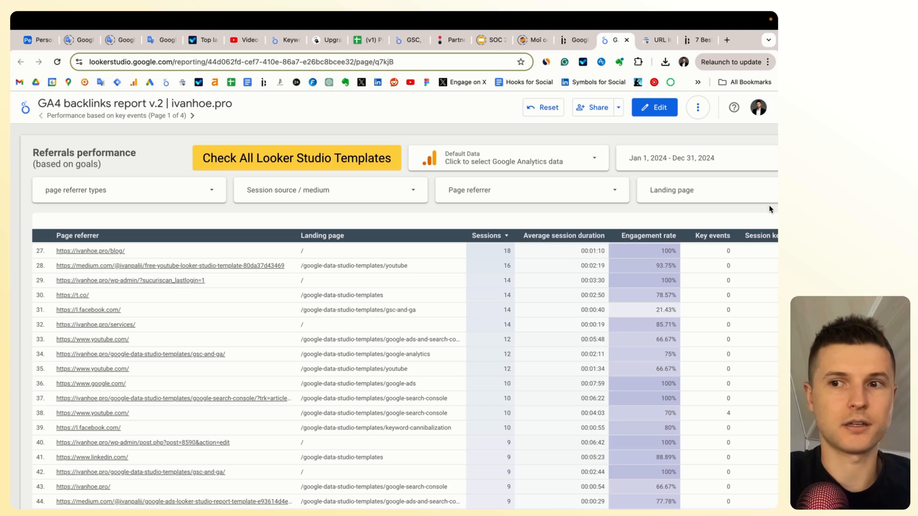
mouse_move(725, 208)
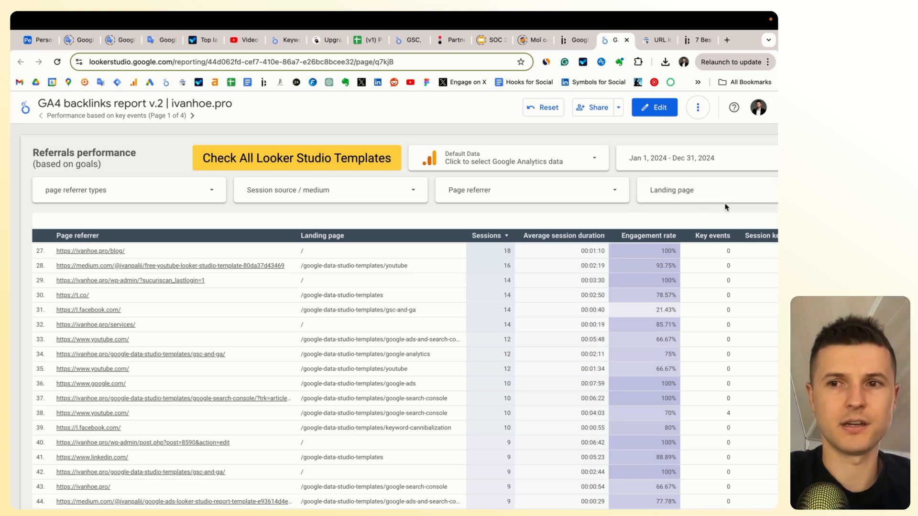
mouse_move(398, 132)
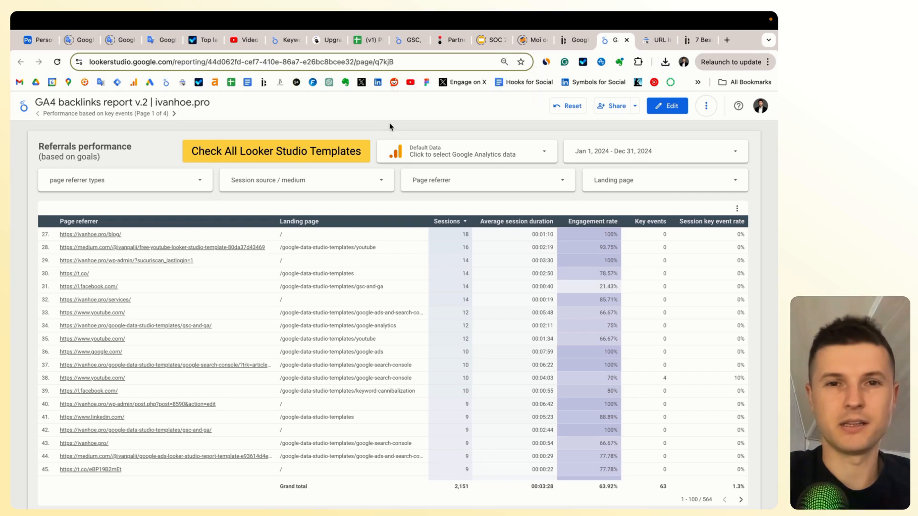
mouse_move(398, 180)
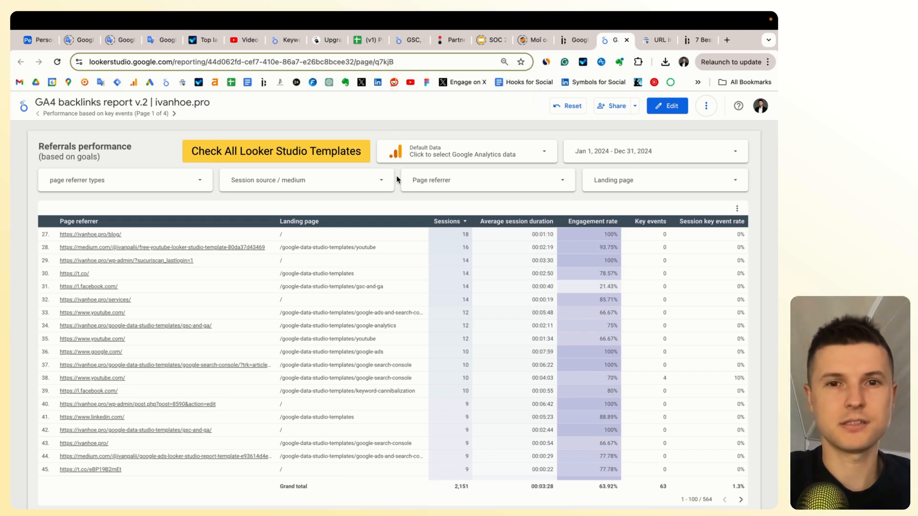
mouse_move(396, 183)
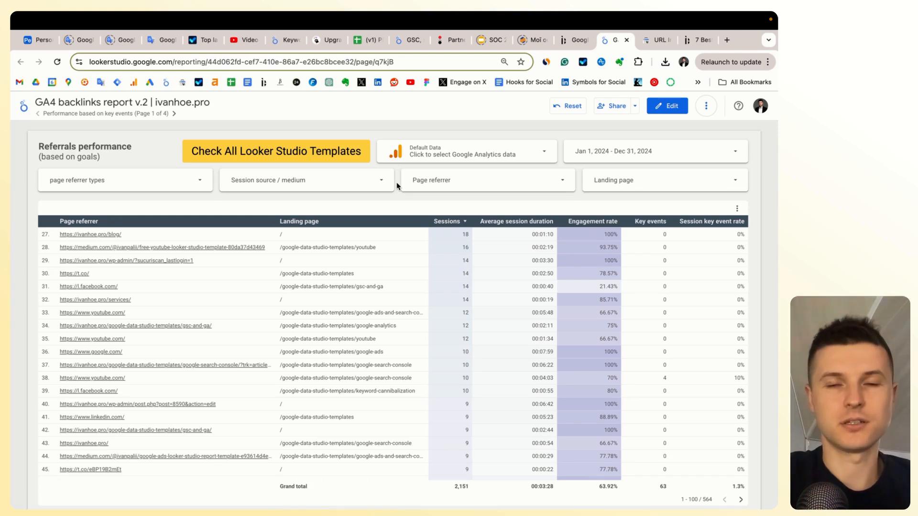
Enter edit mode, select the page referrer types control, and bring up the Resource menu
scroll("down", 3)
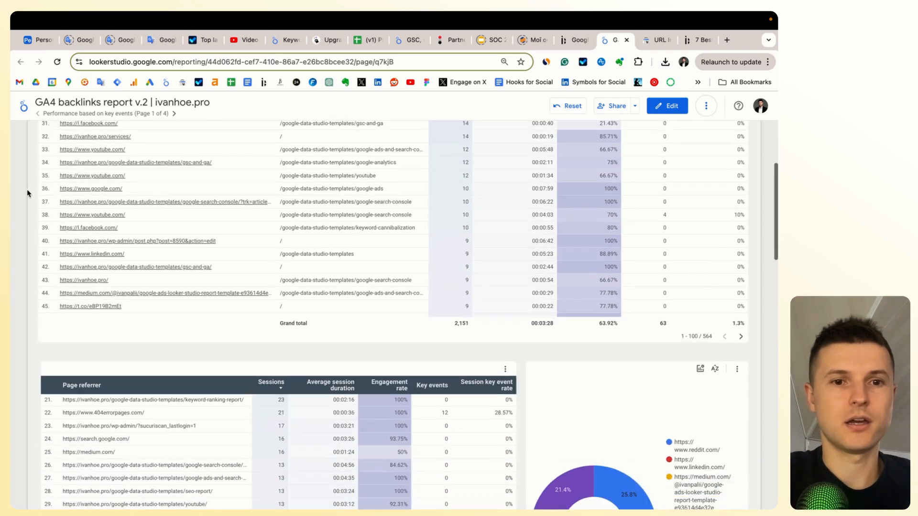
scroll("down", 3)
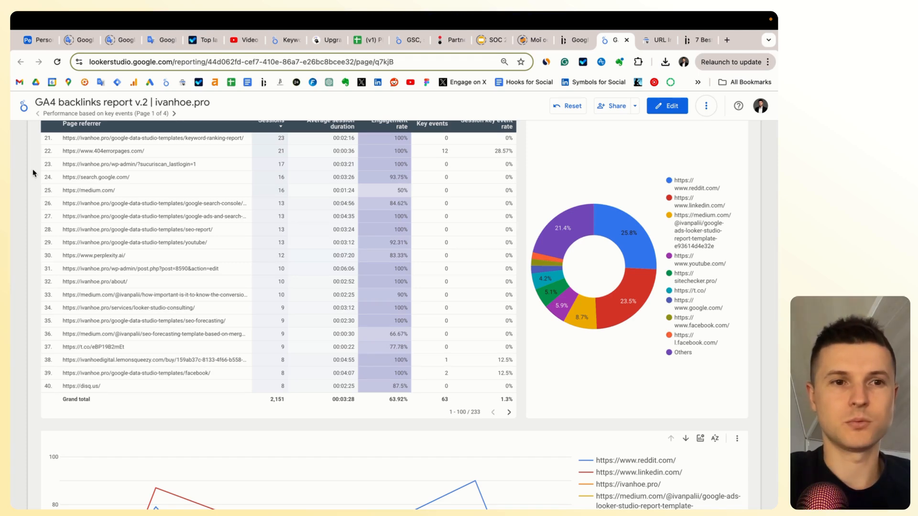
scroll("up", 3)
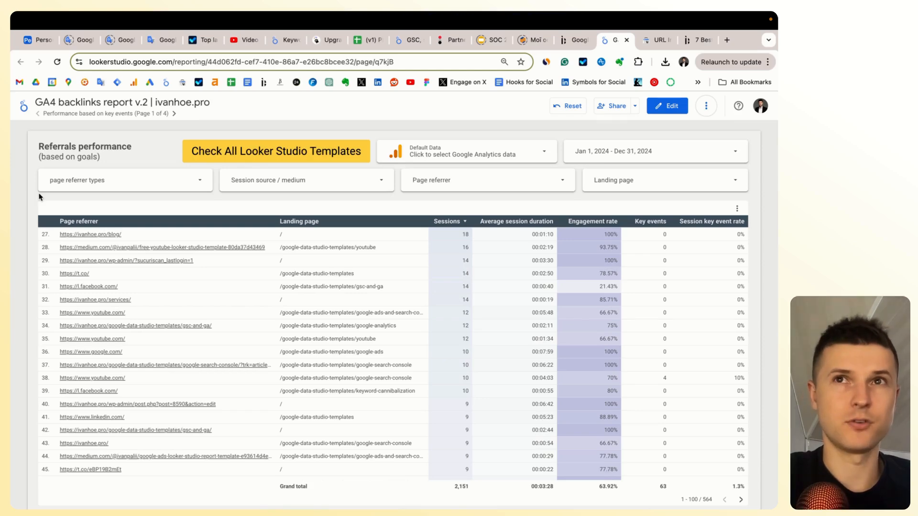
mouse_move(23, 173)
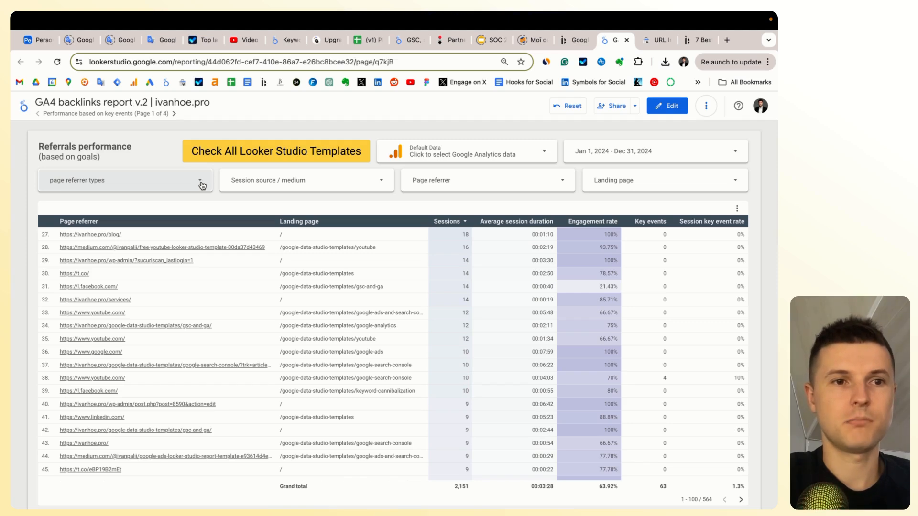
left_click(201, 181)
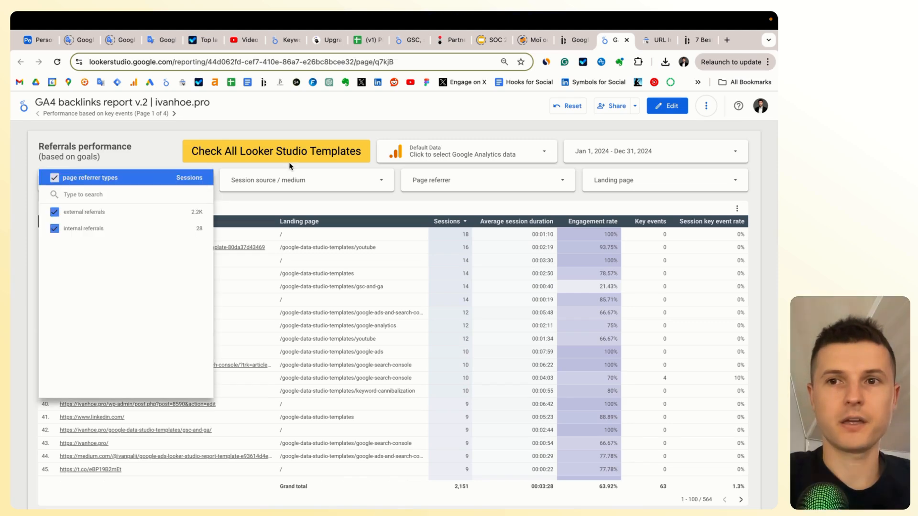
left_click(667, 106)
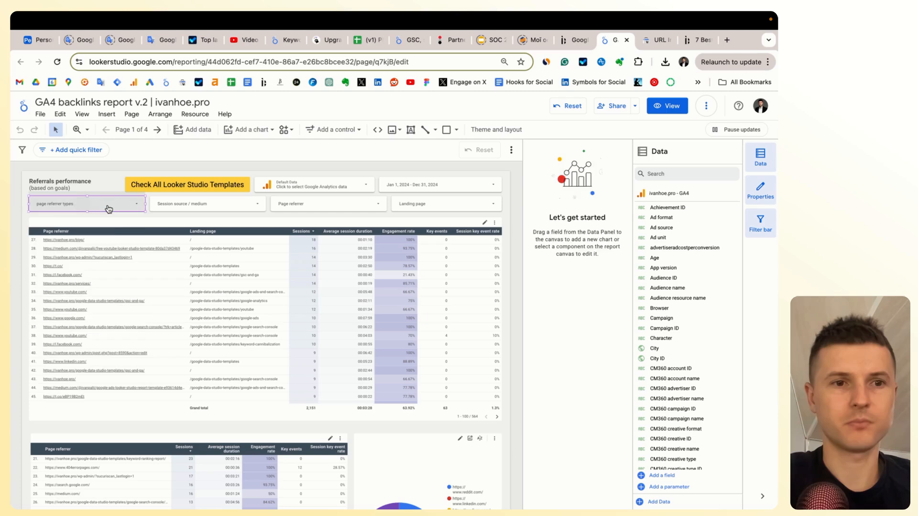
left_click(86, 203)
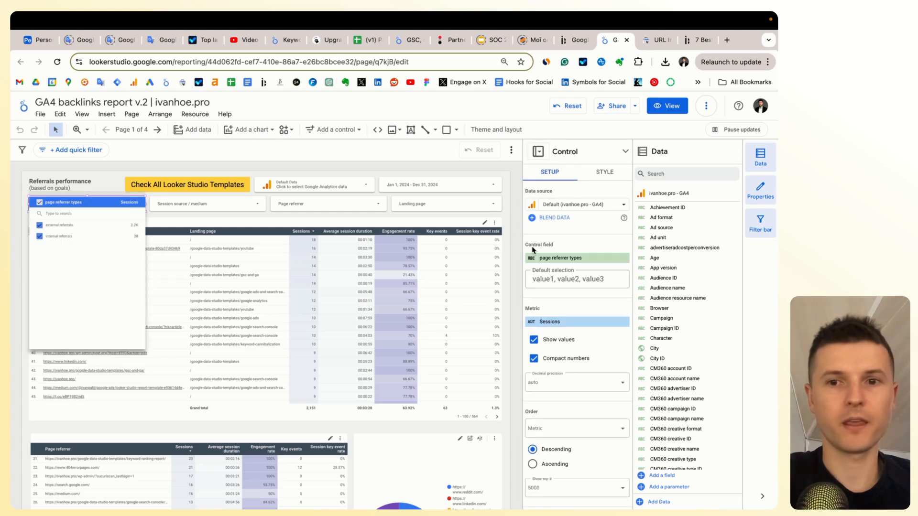
mouse_move(287, 166)
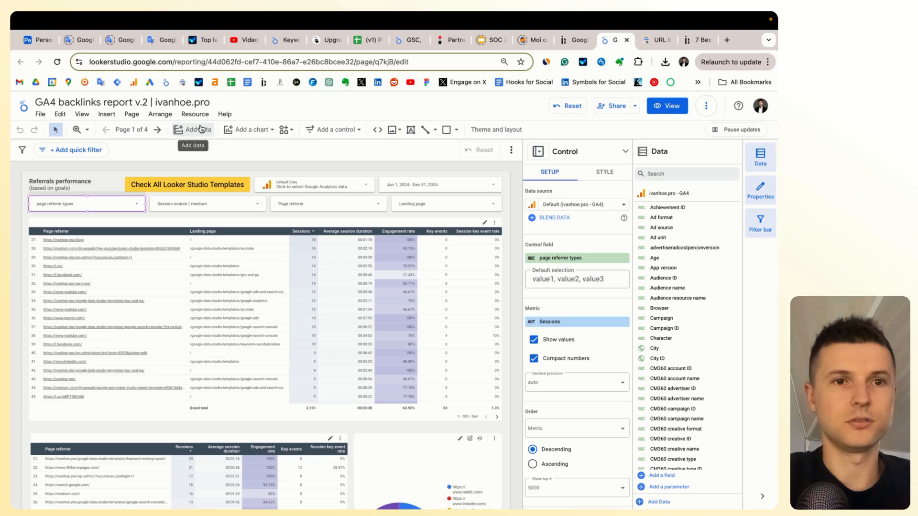
left_click(195, 114)
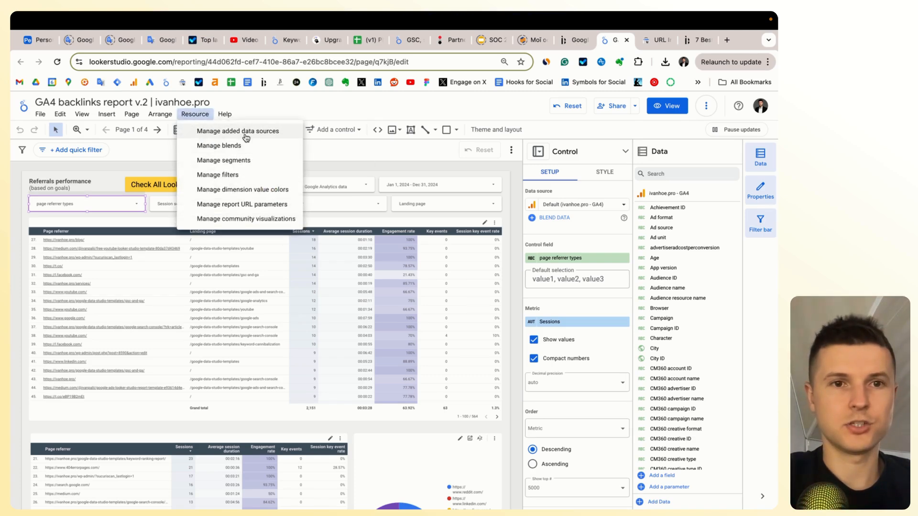
mouse_move(218, 145)
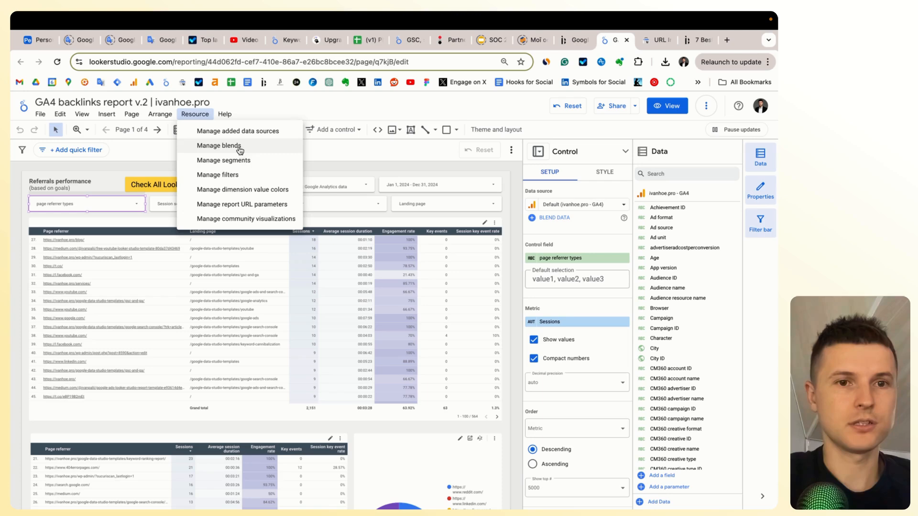
Edit the ivanhoe.pro - GA4 source, search 'page re', and view the page referrer types formula
left_click(237, 131)
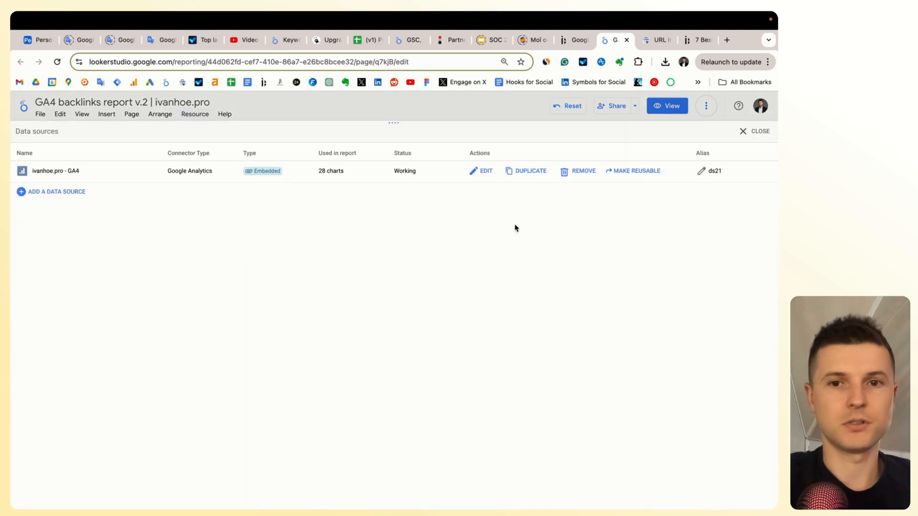
left_click(485, 170)
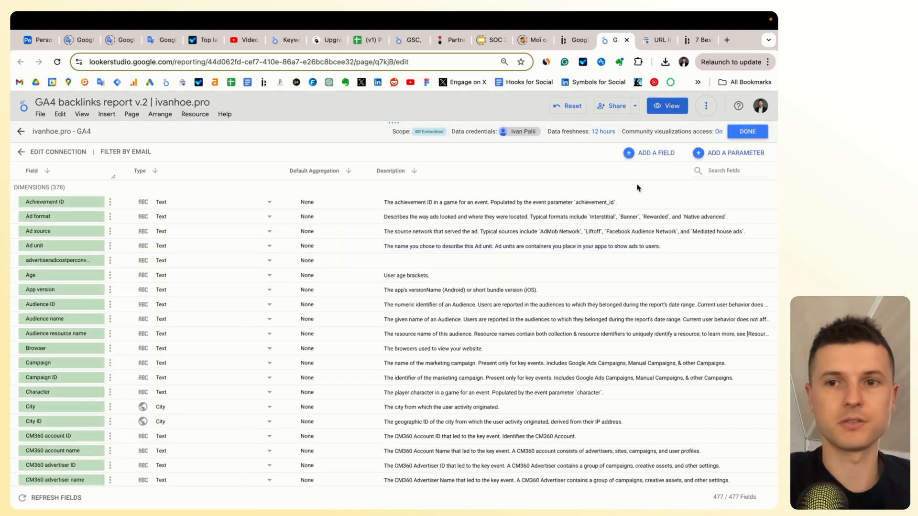
type("page")
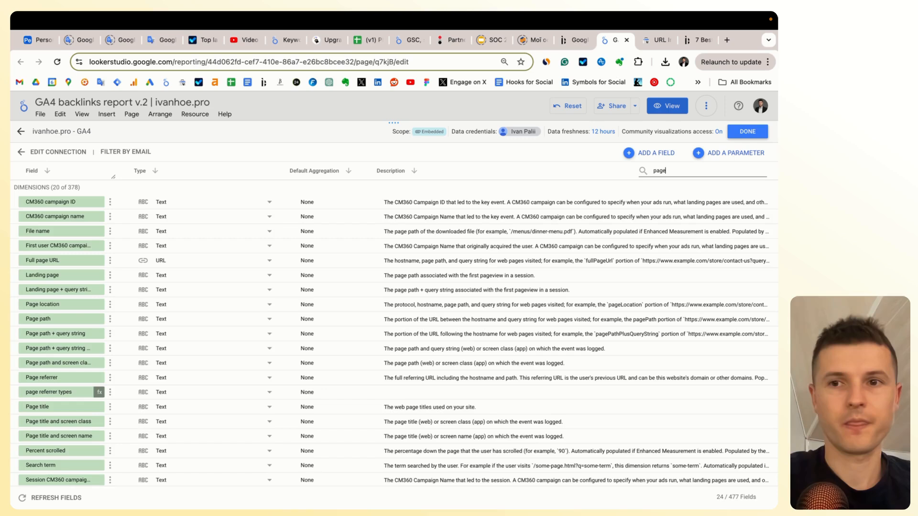
type("re")
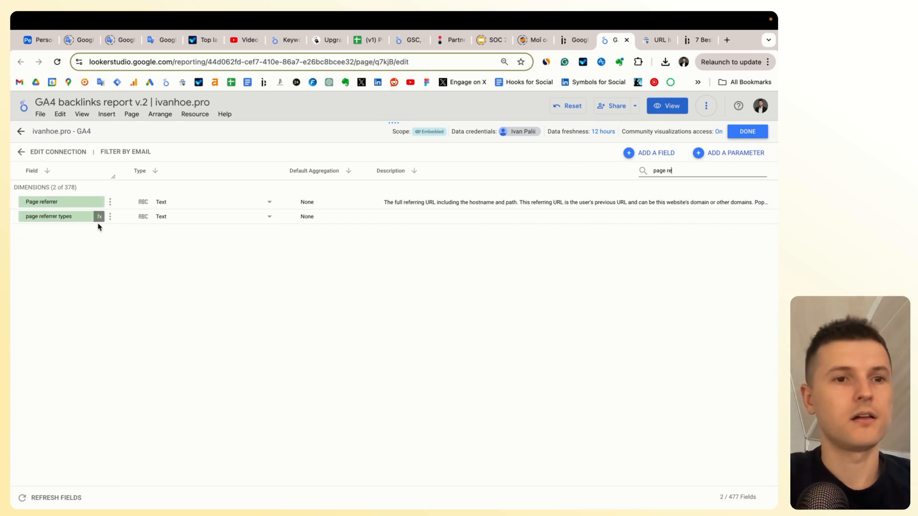
left_click(99, 216)
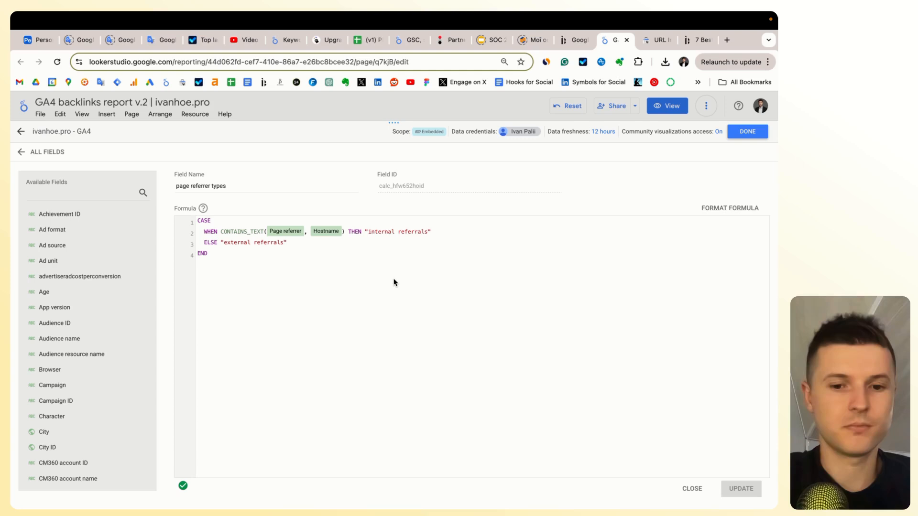
mouse_move(280, 239)
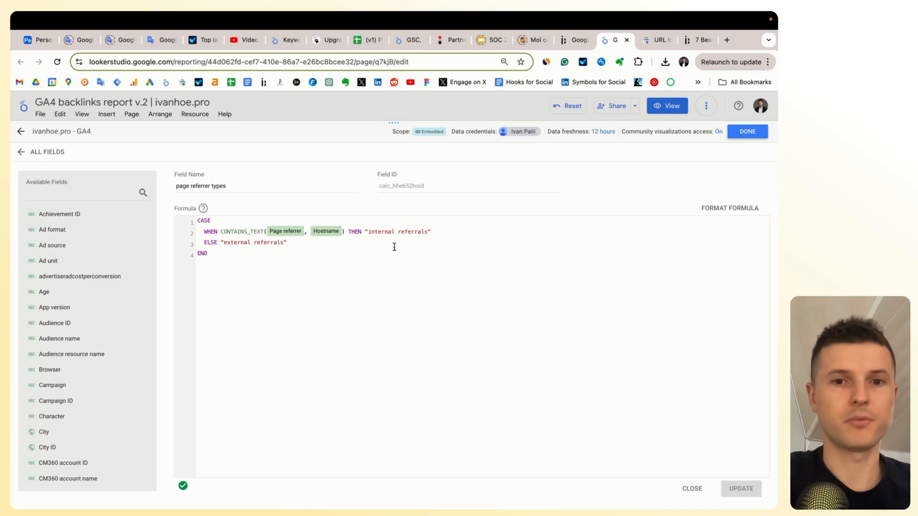
mouse_move(313, 238)
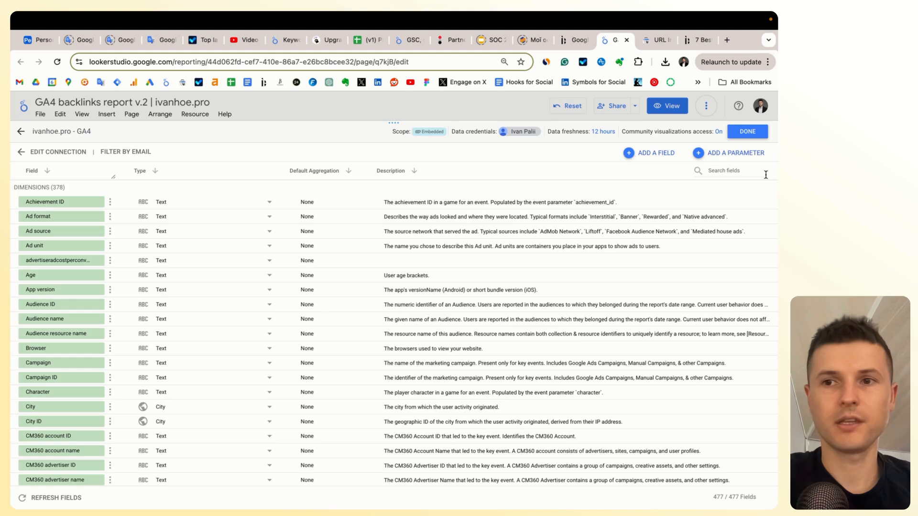
left_click(746, 131)
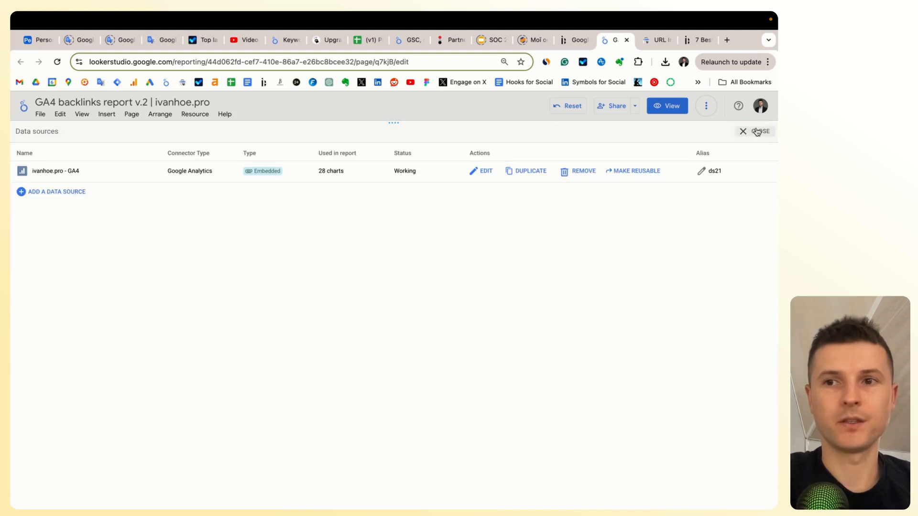
left_click(743, 131)
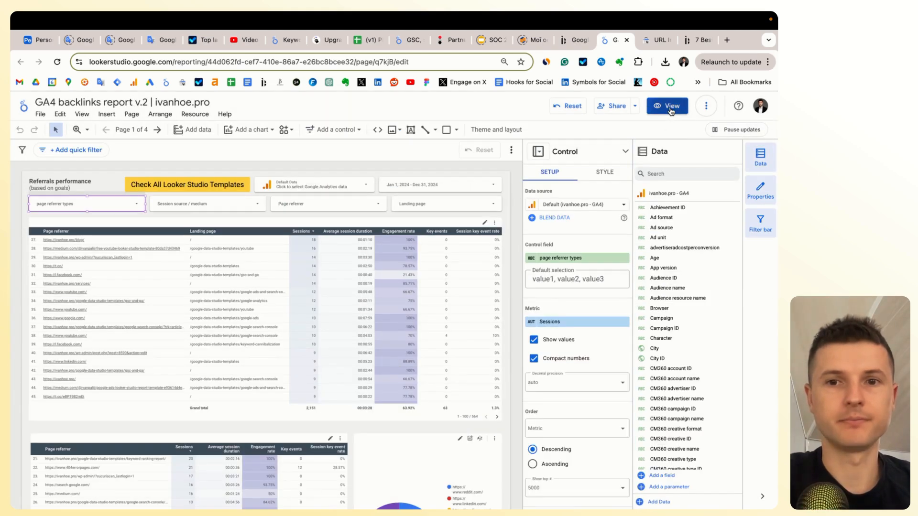
left_click(666, 107)
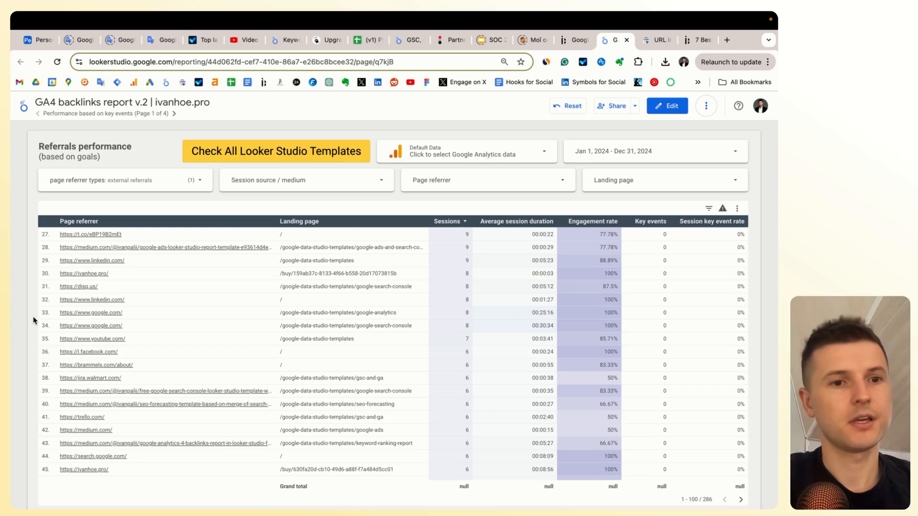
scroll("up", 3)
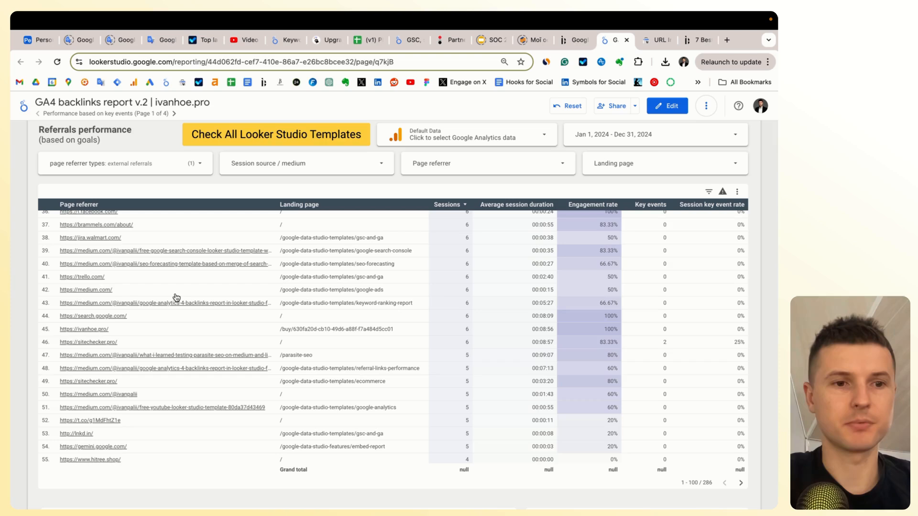
scroll("up", 3)
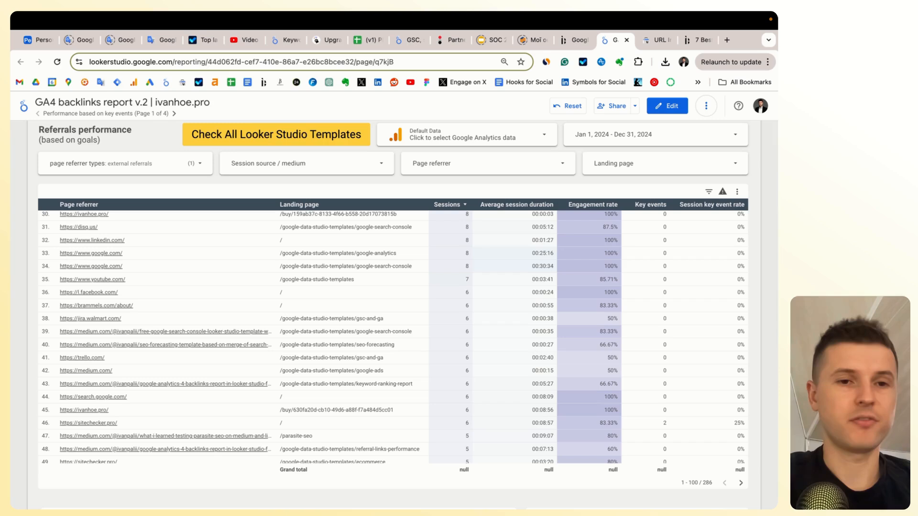
mouse_move(215, 290)
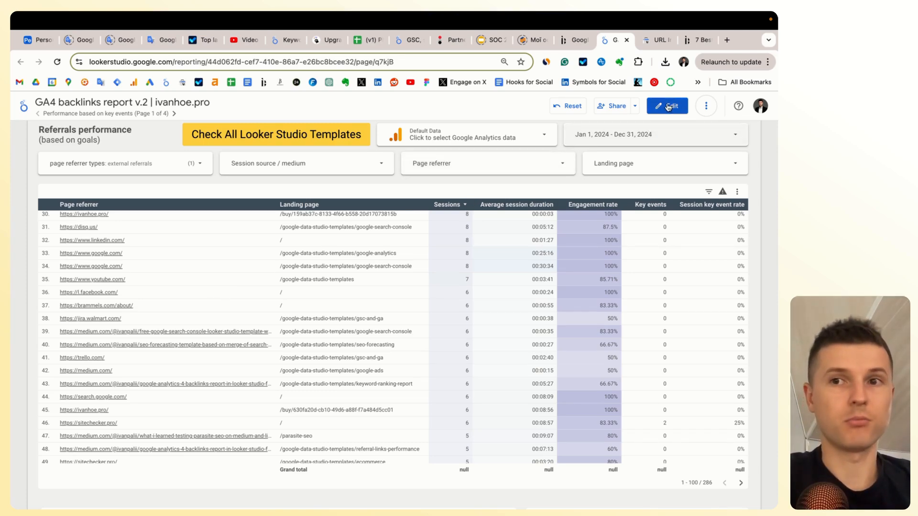
In edit mode, review the referrer table's 'exclude junk websites' filter clauses and close the details
left_click(666, 106)
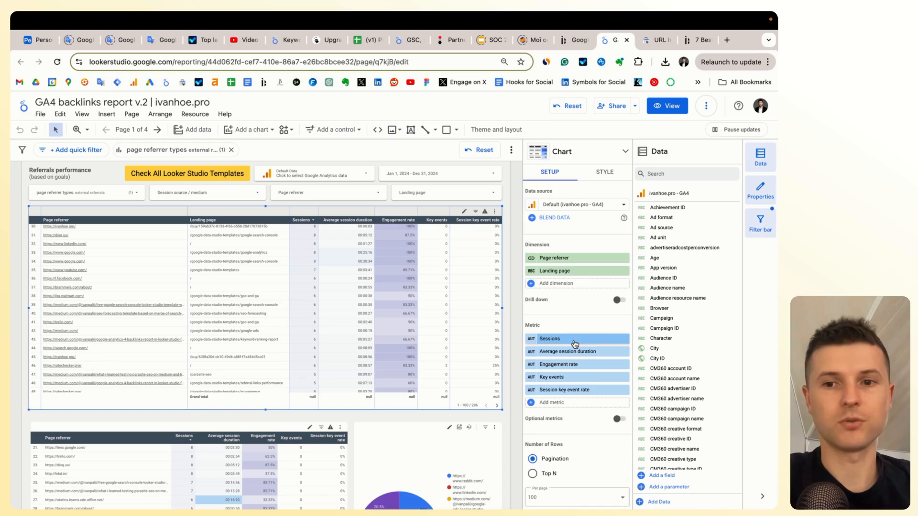
scroll("down", 3)
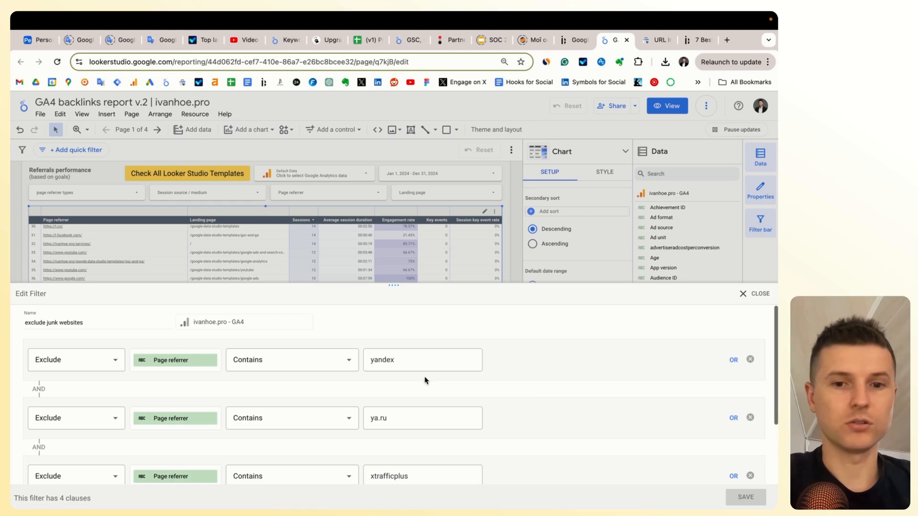
scroll("down", 3)
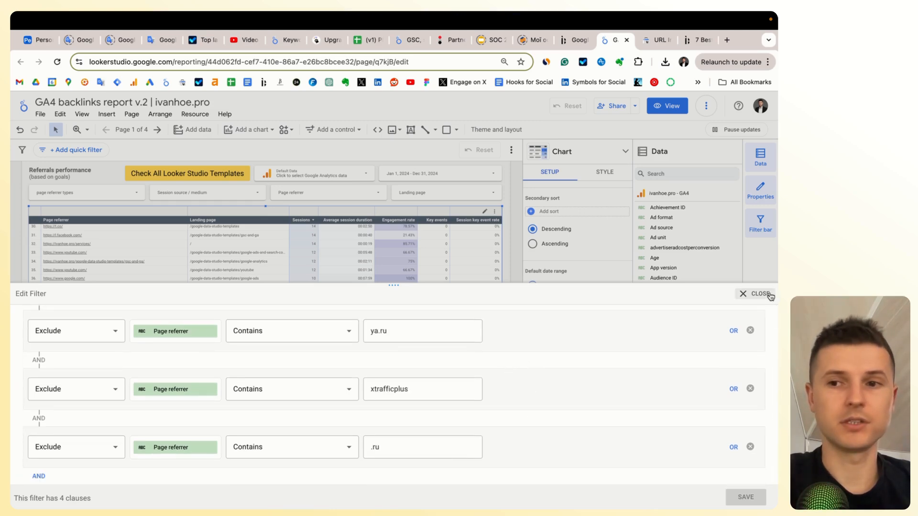
left_click(763, 294)
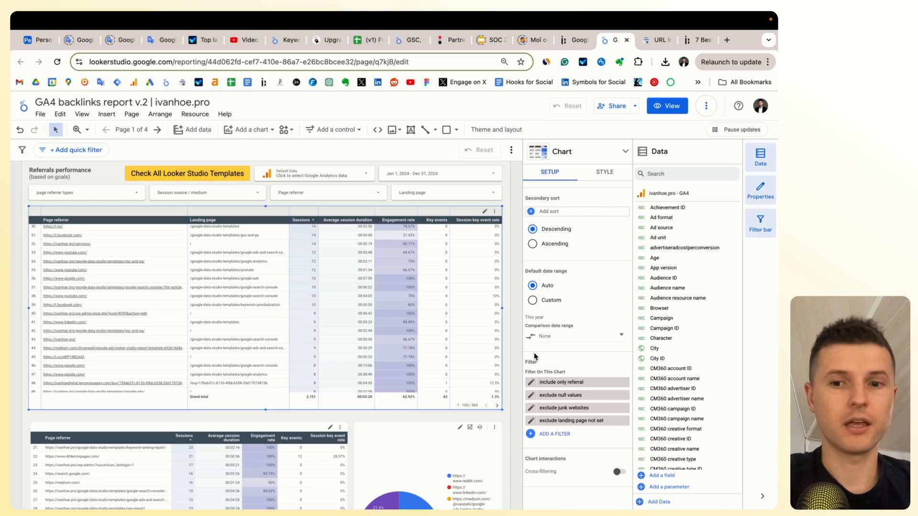
mouse_move(512, 311)
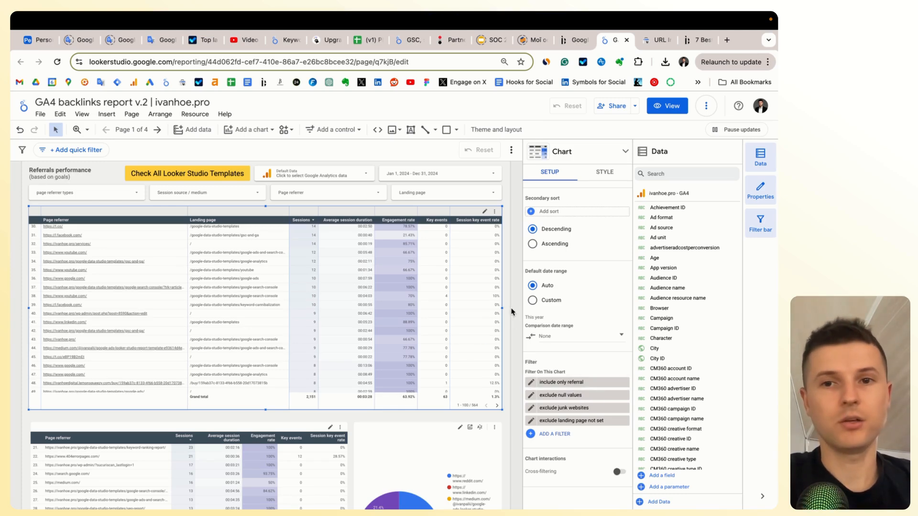
scroll("down", 3)
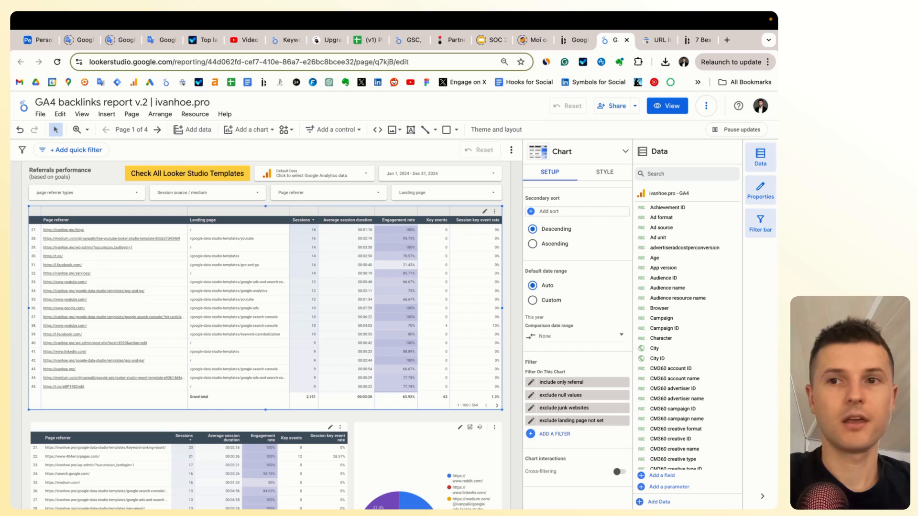
Back in view mode, check the line chart's optional metrics and drill sessions down to days
left_click(666, 106)
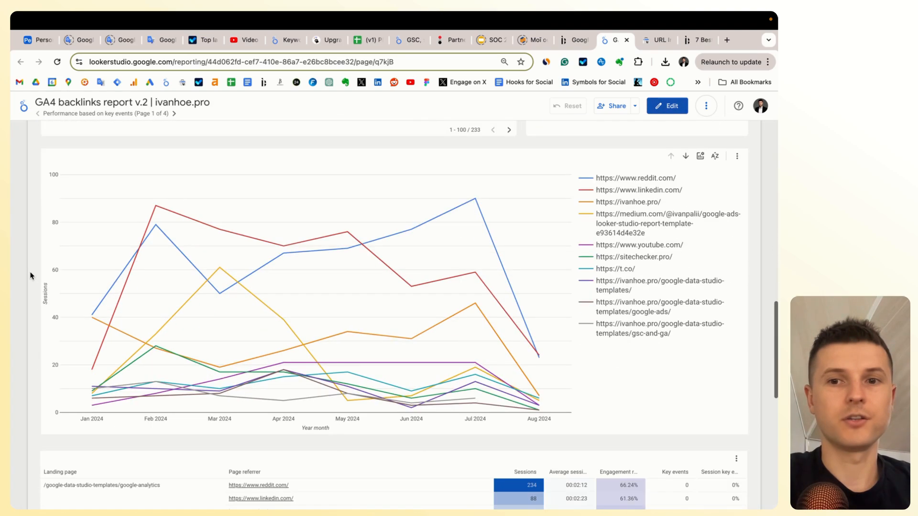
mouse_move(475, 251)
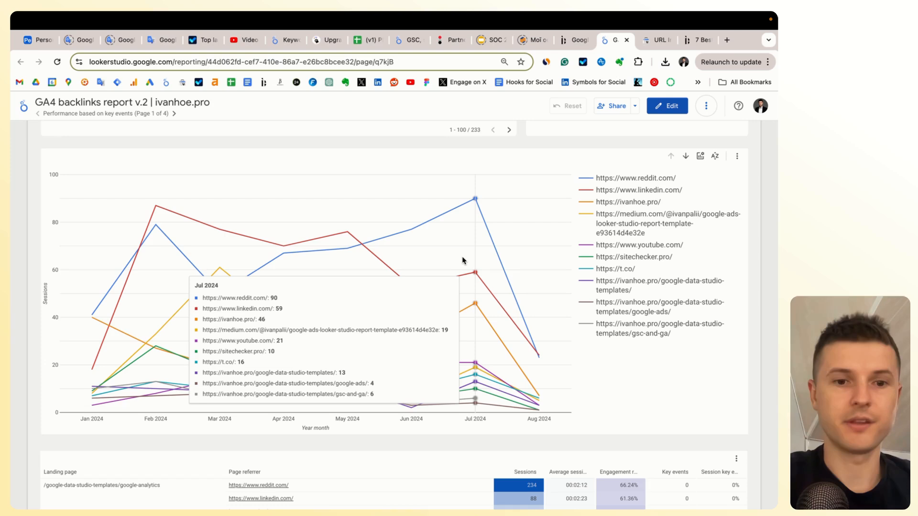
mouse_move(469, 259)
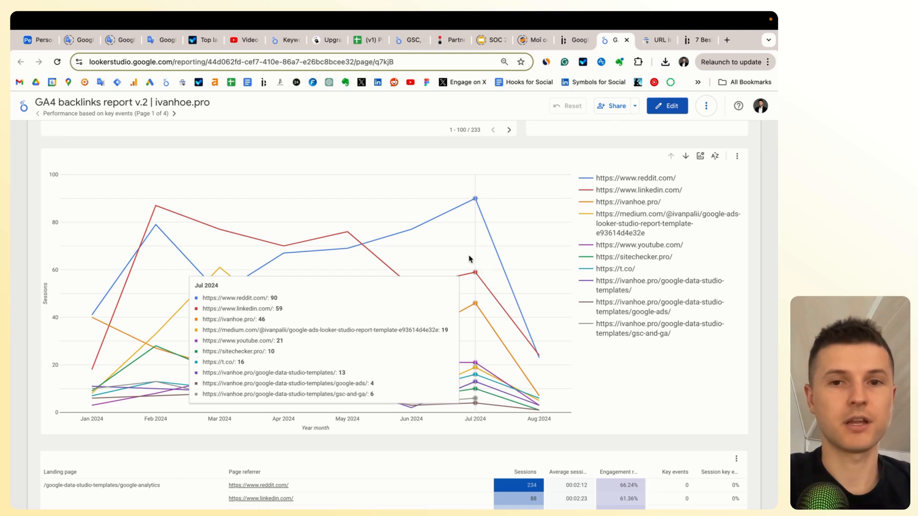
mouse_move(700, 156)
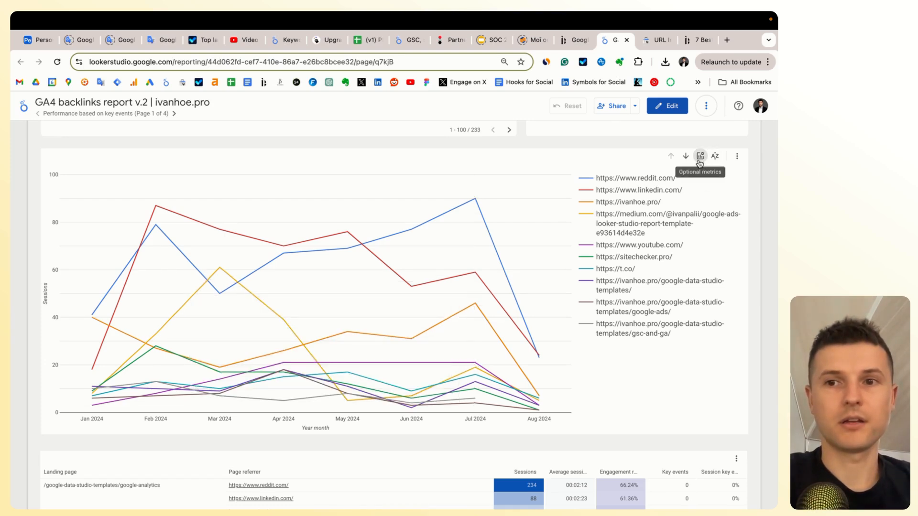
left_click(699, 156)
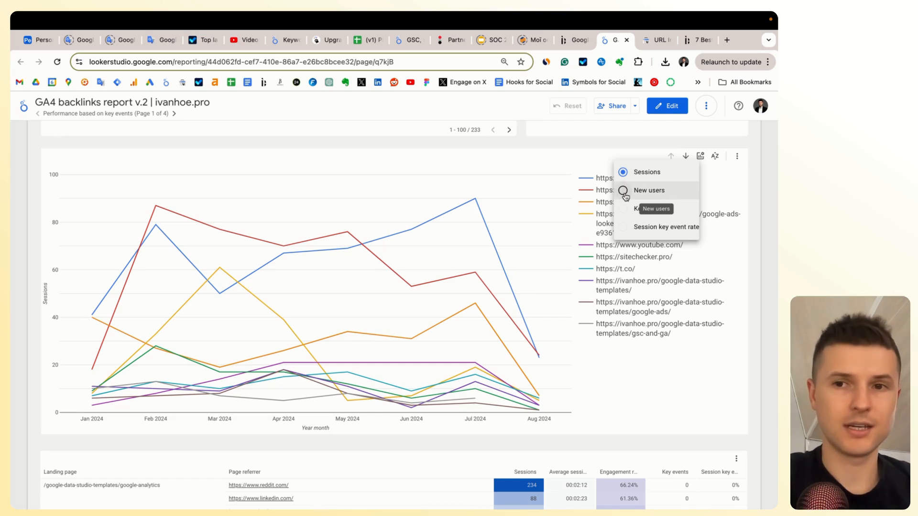
mouse_move(631, 237)
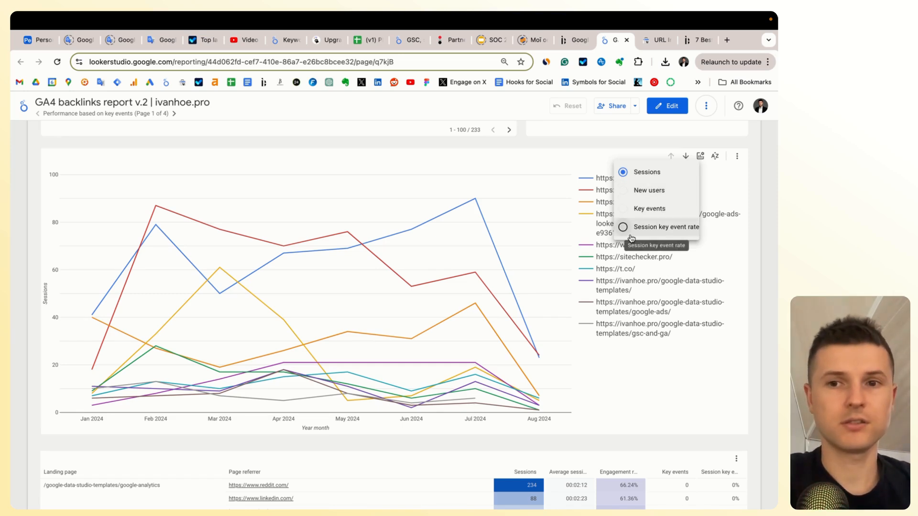
mouse_move(723, 165)
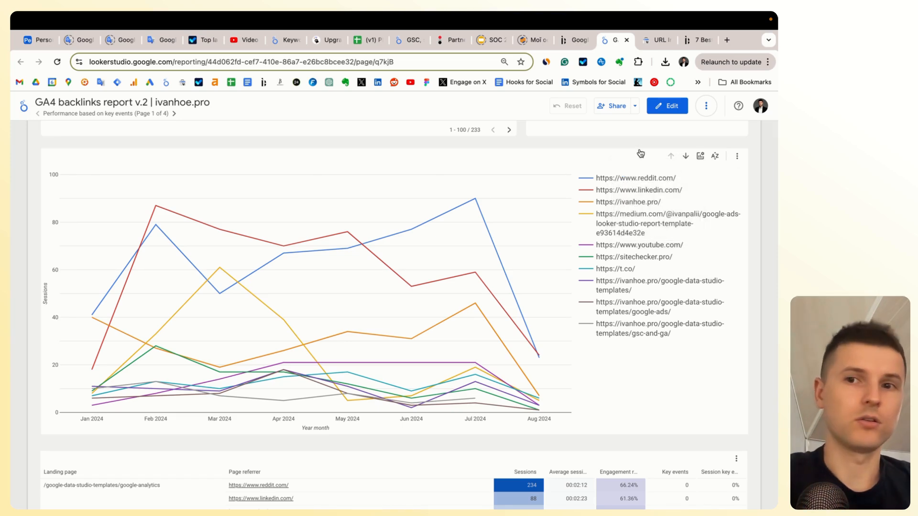
mouse_move(622, 145)
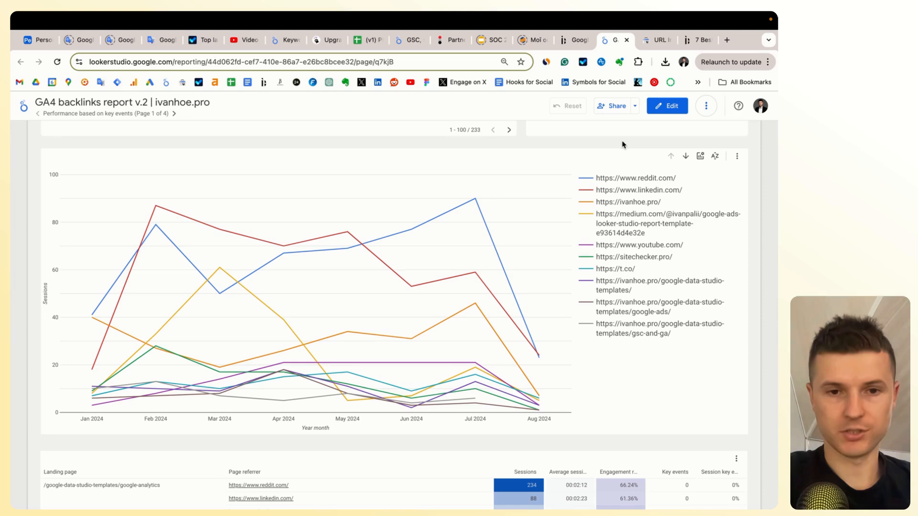
mouse_move(346, 331)
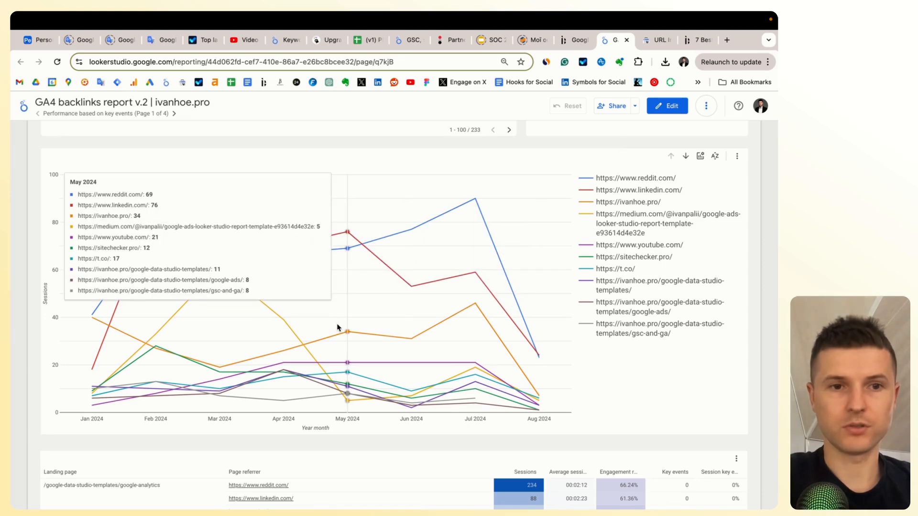
mouse_move(699, 156)
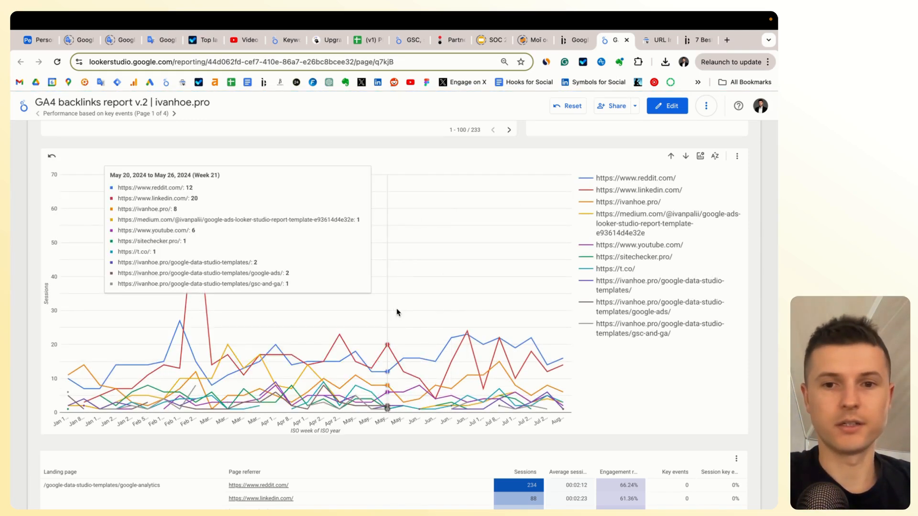
left_click(687, 156)
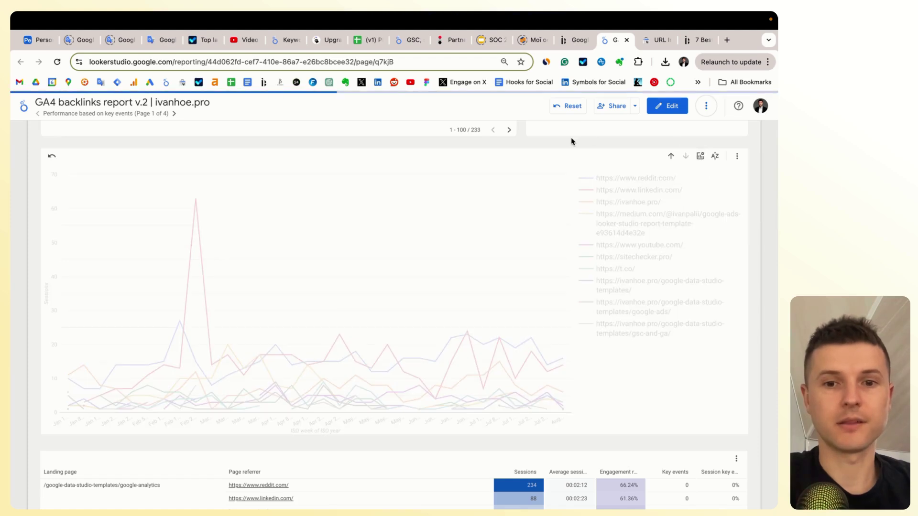
mouse_move(572, 157)
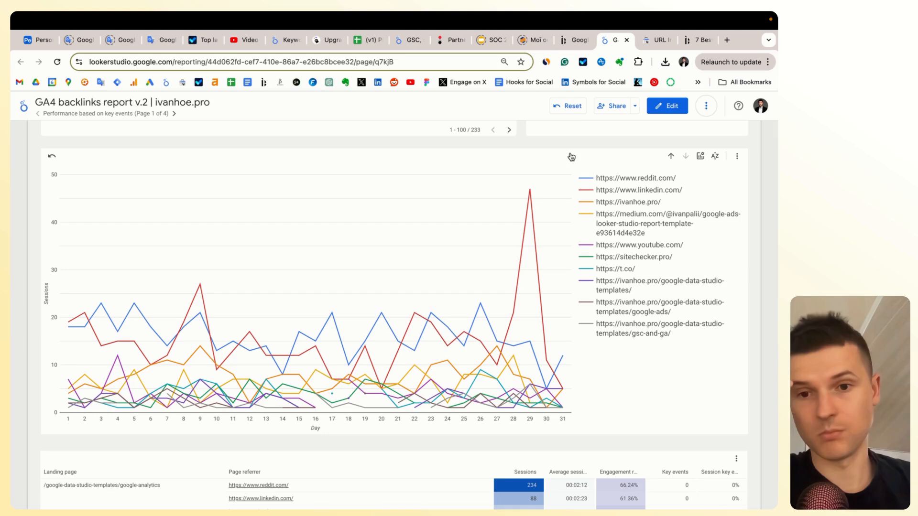
mouse_move(529, 217)
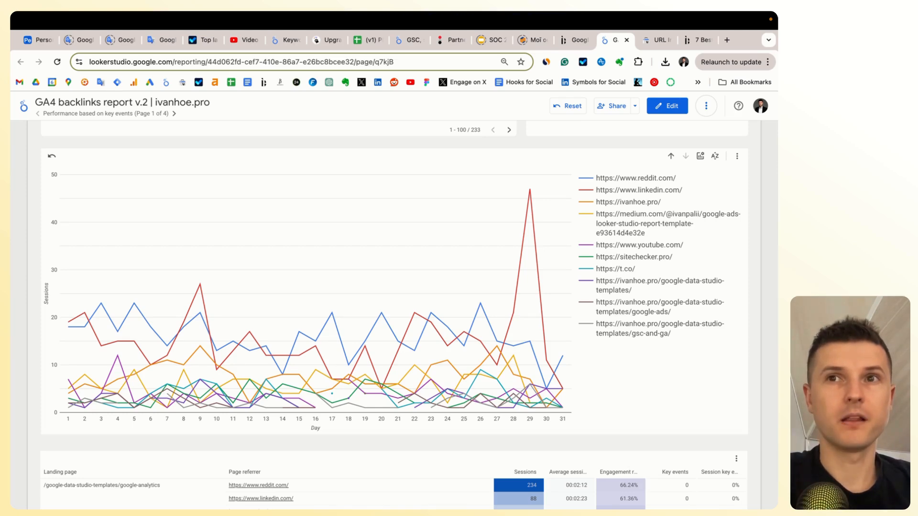
mouse_move(757, 264)
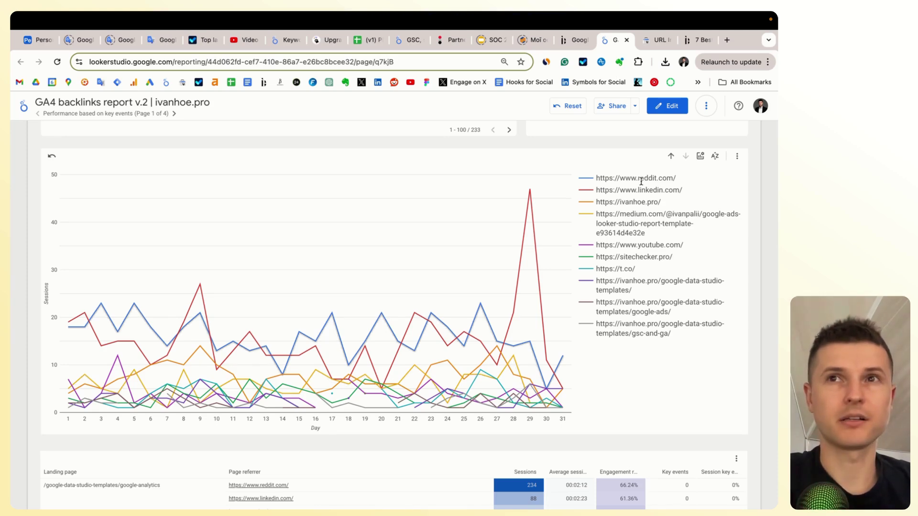
mouse_move(666, 106)
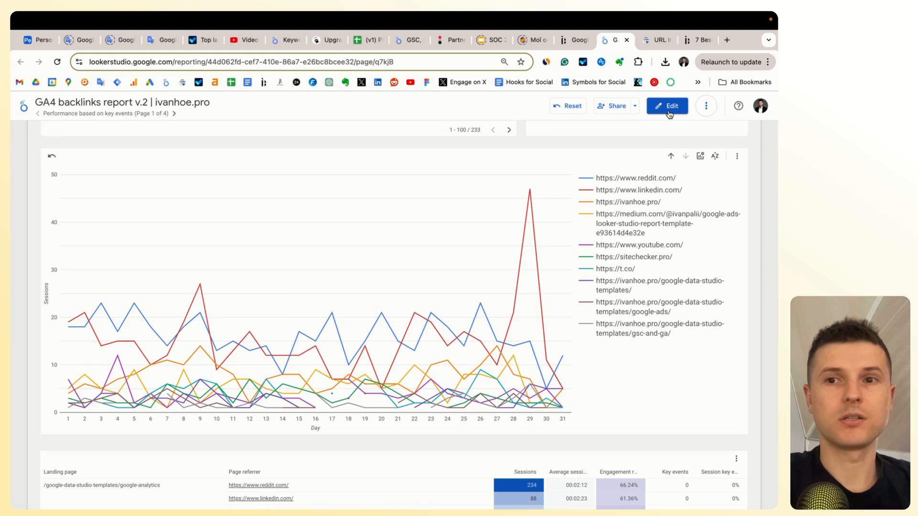
mouse_move(33, 267)
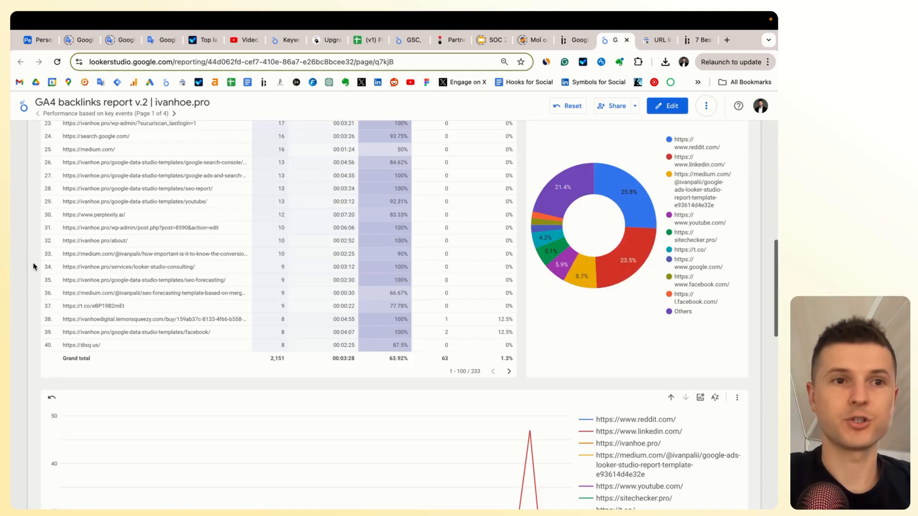
Set the page referrer types filter to ONLY 'external referrals'
scroll("up", 3)
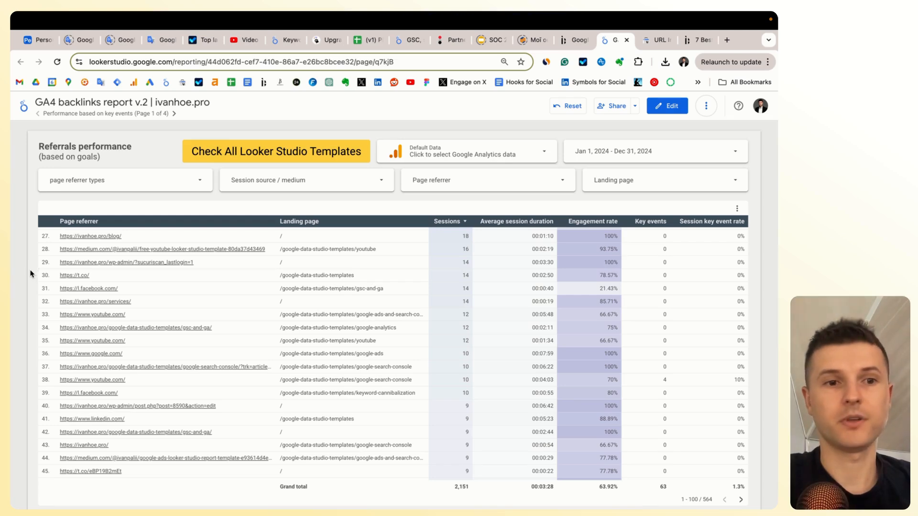
scroll("down", 3)
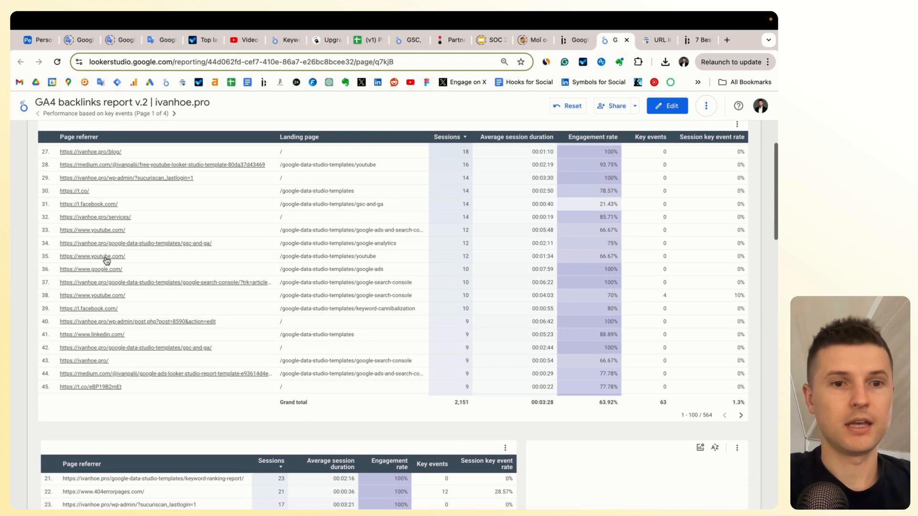
scroll("down", 3)
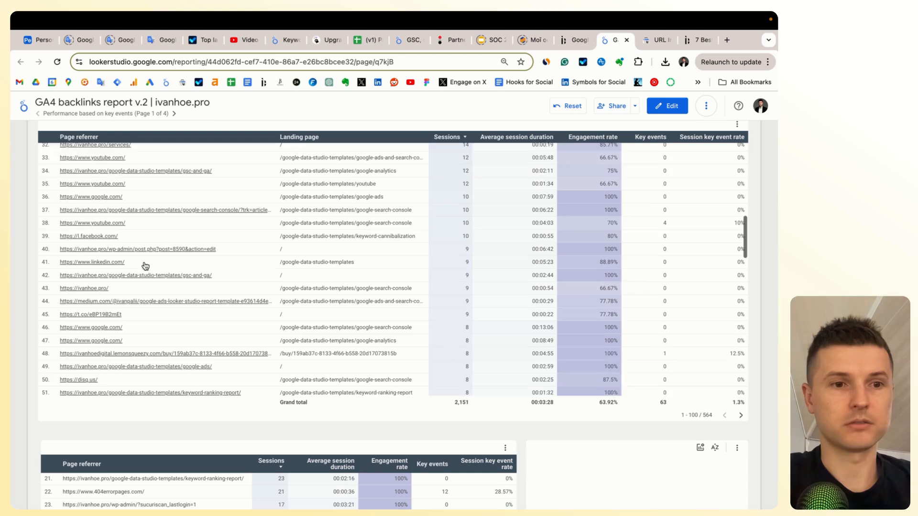
scroll("up", 3)
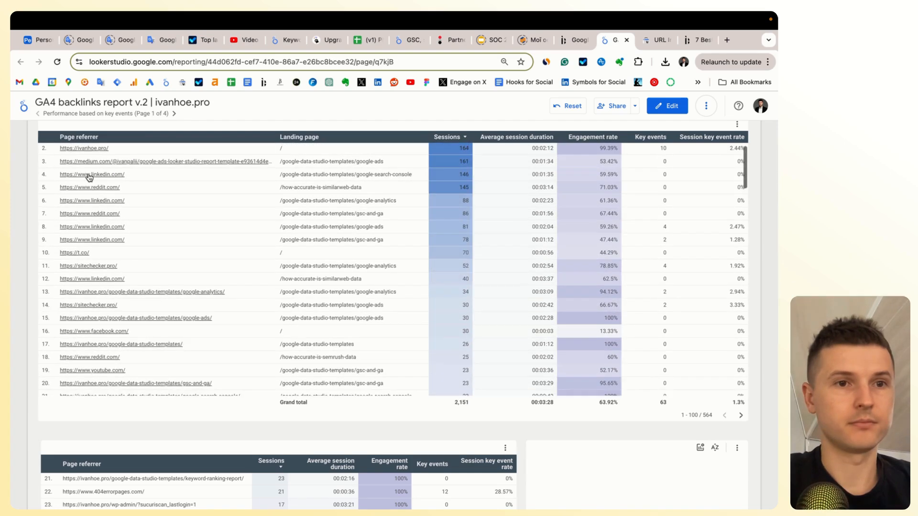
scroll("up", 3)
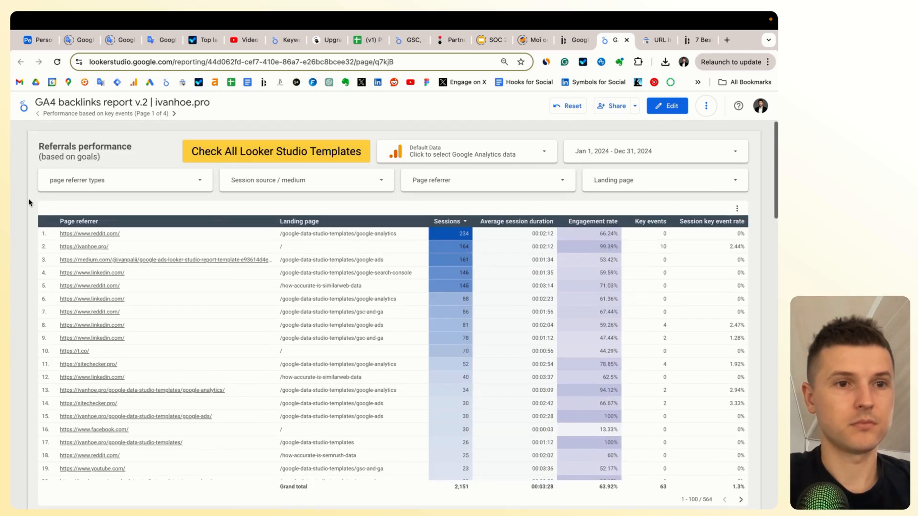
left_click(124, 180)
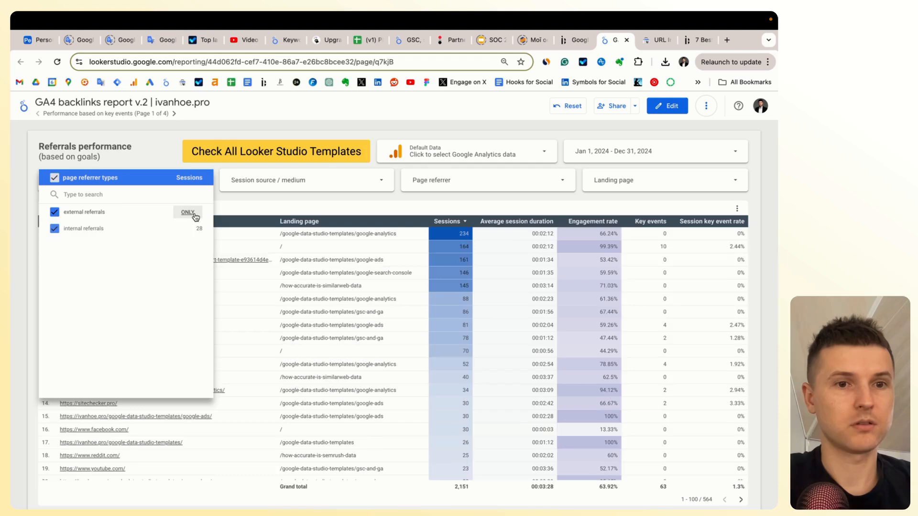
left_click(187, 212)
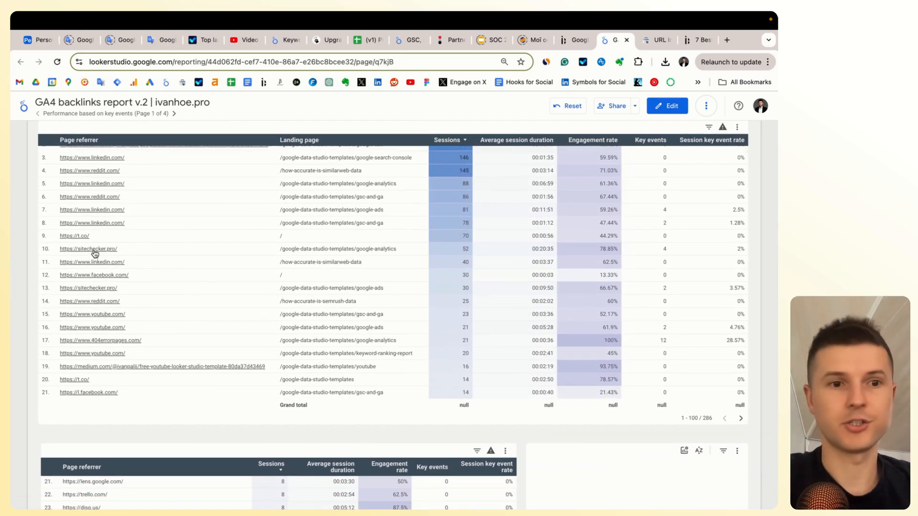
mouse_move(177, 254)
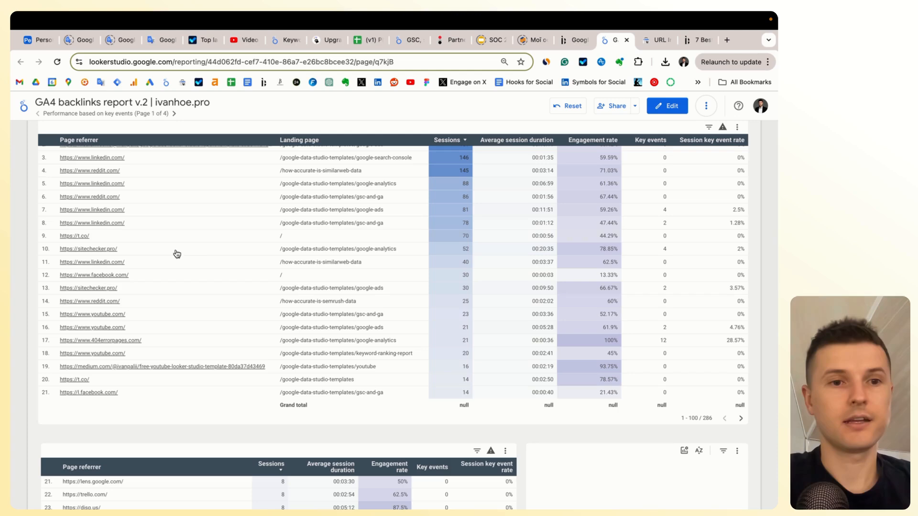
mouse_move(211, 254)
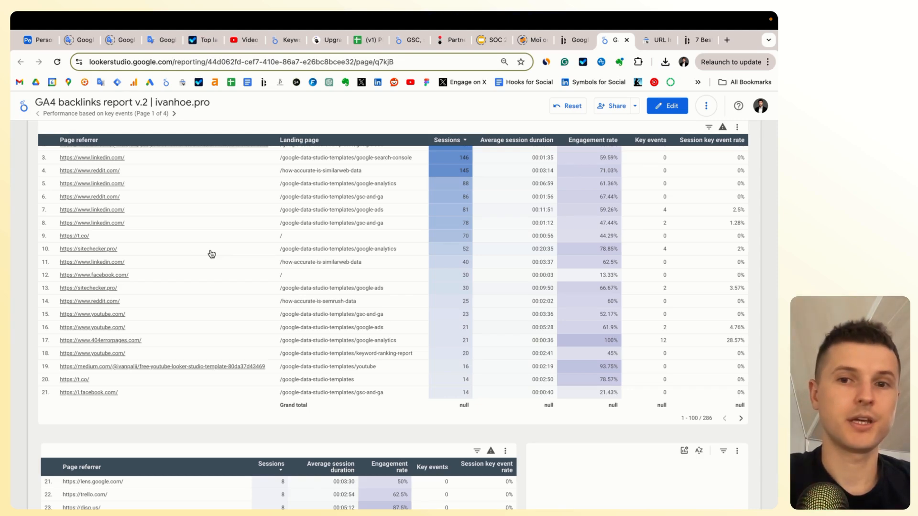
mouse_move(560, 187)
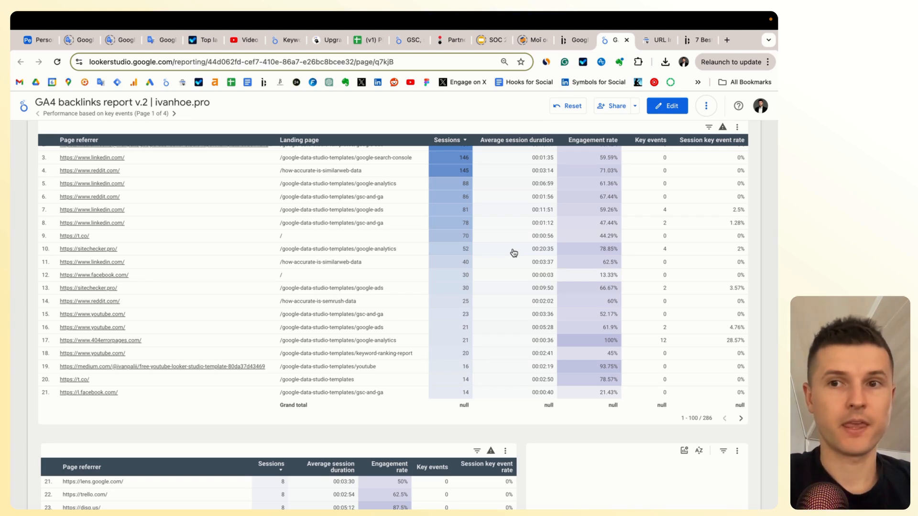
mouse_move(642, 252)
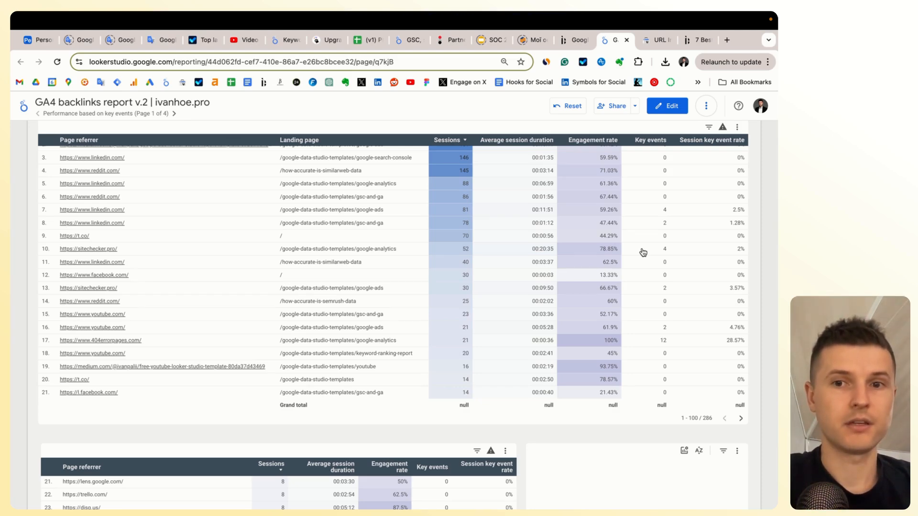
mouse_move(170, 256)
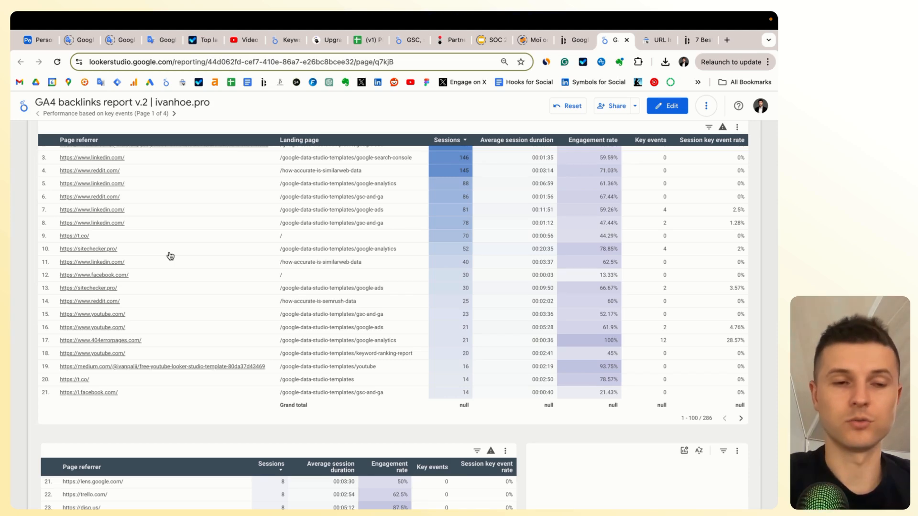
mouse_move(160, 255)
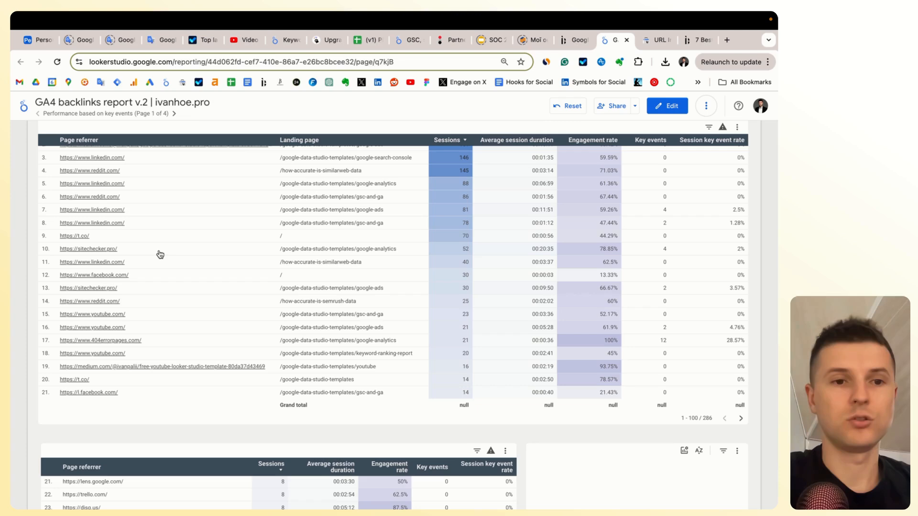
mouse_move(179, 254)
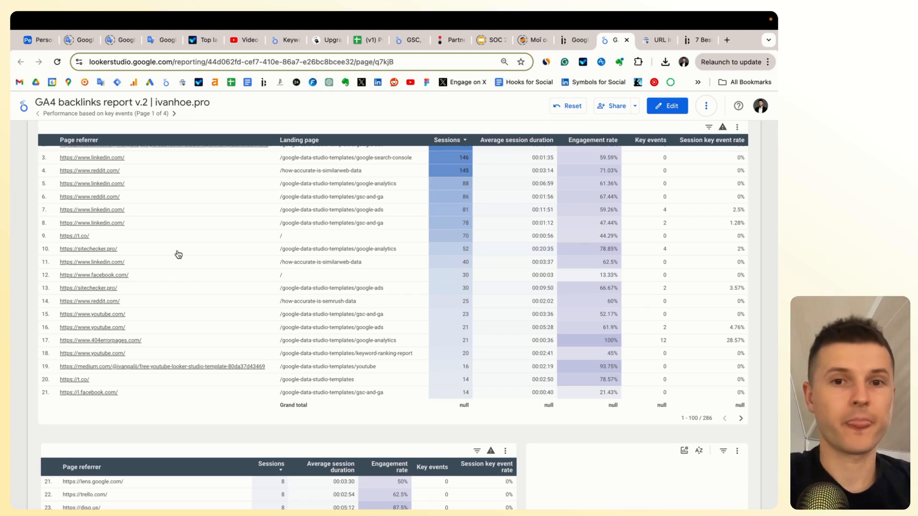
mouse_move(179, 254)
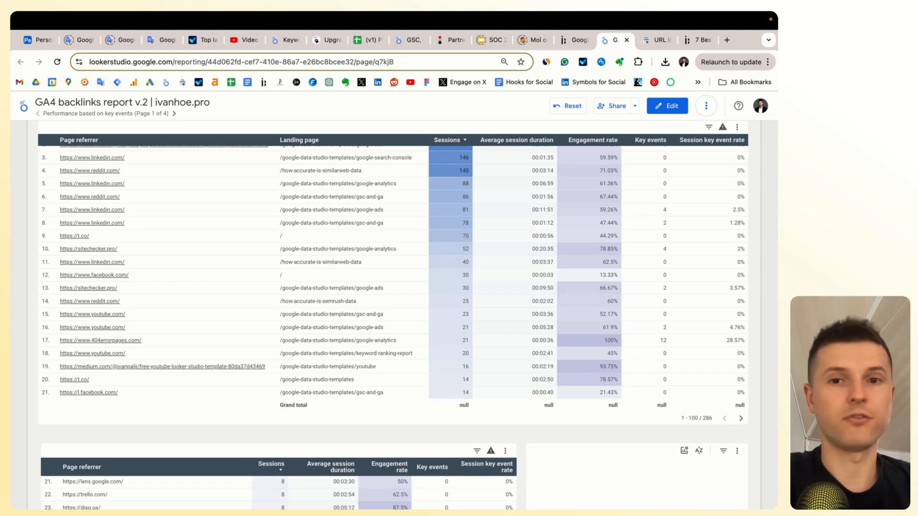
mouse_move(216, 357)
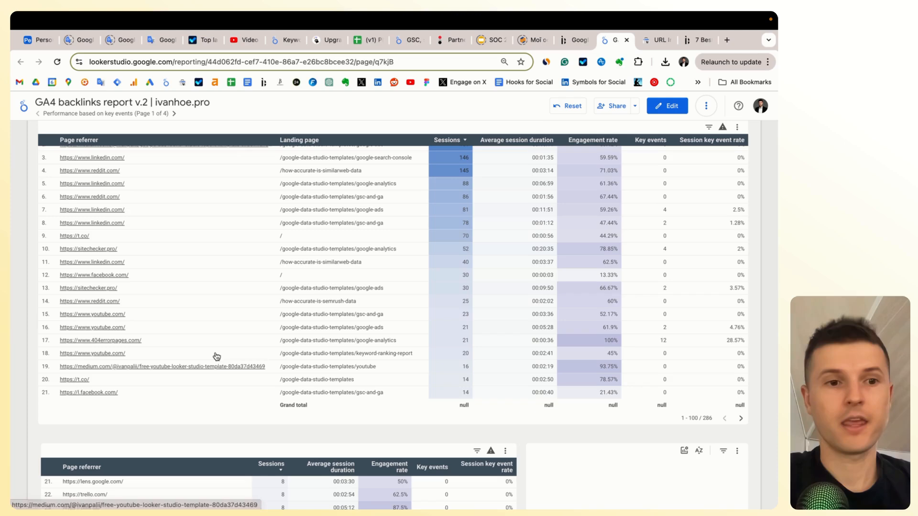
scroll("down", 3)
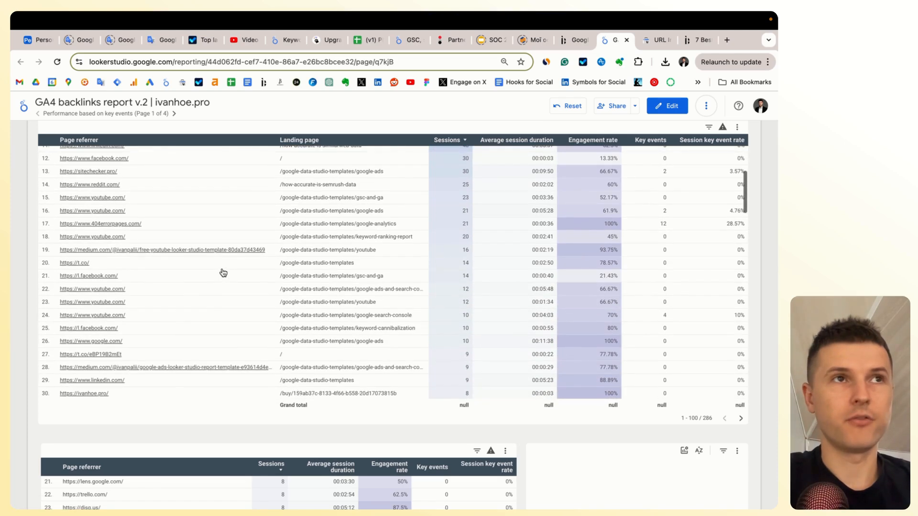
mouse_move(225, 301)
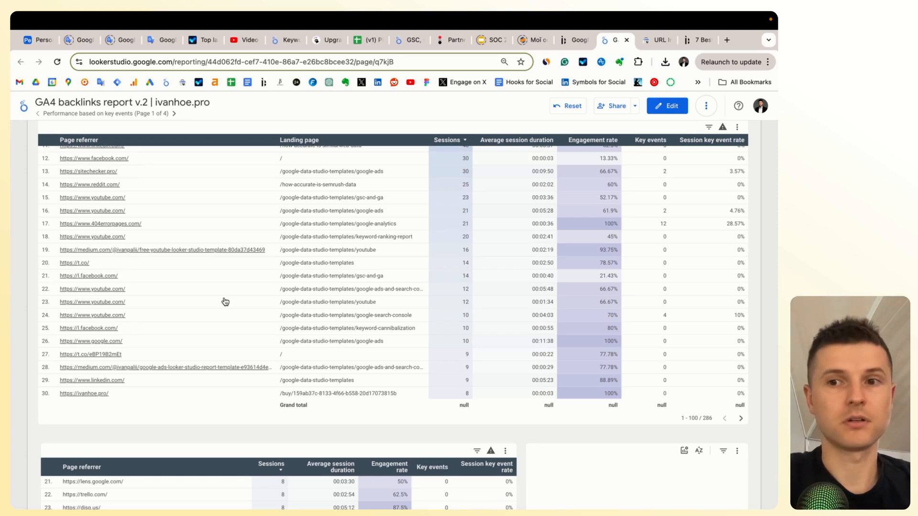
scroll("up", 3)
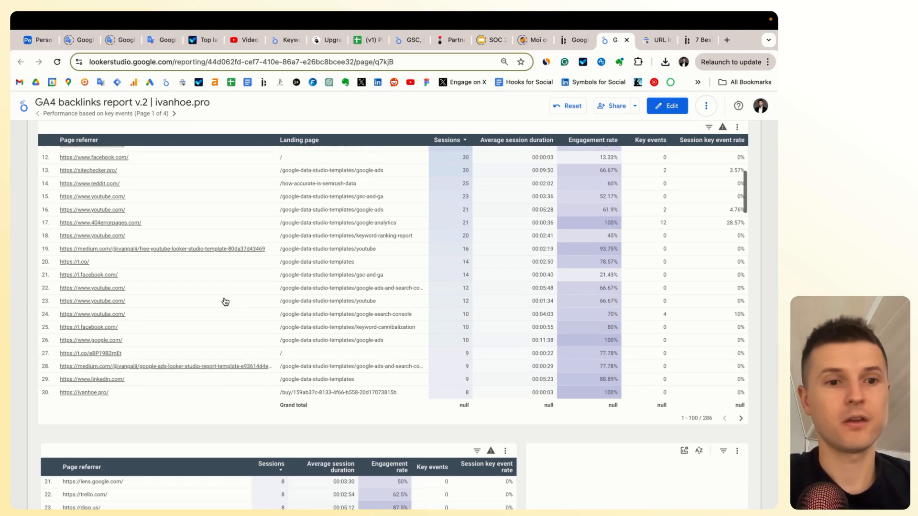
scroll("down", 3)
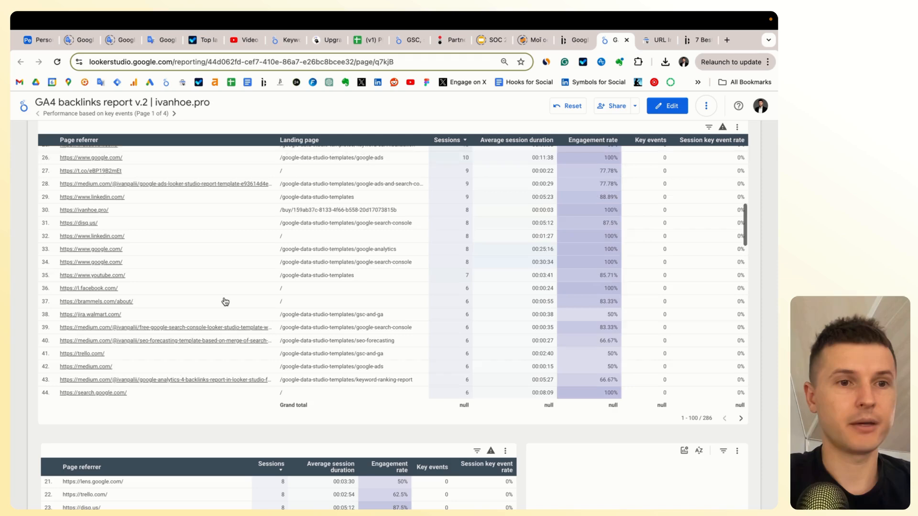
scroll("down", 3)
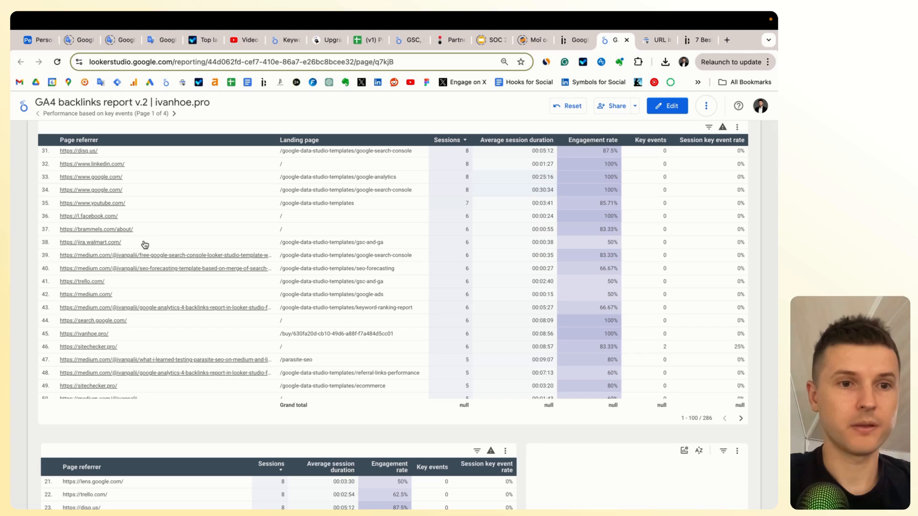
mouse_move(173, 244)
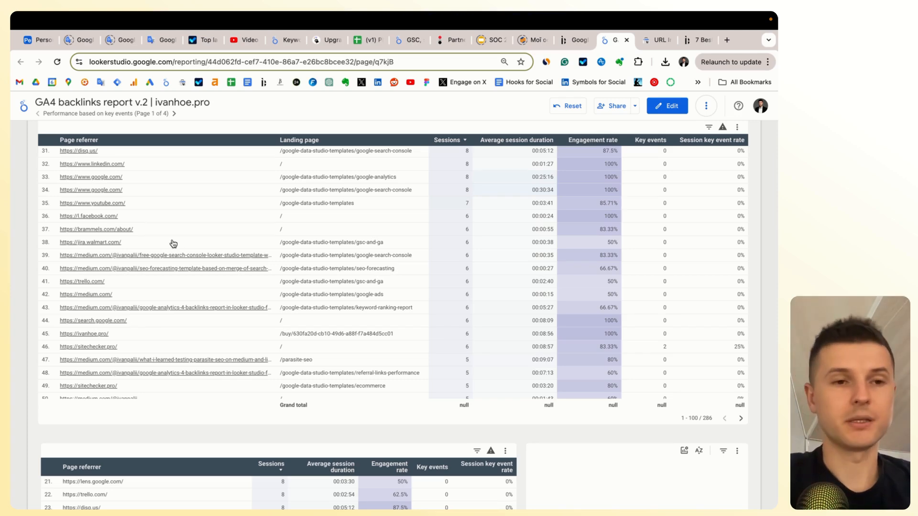
mouse_move(305, 249)
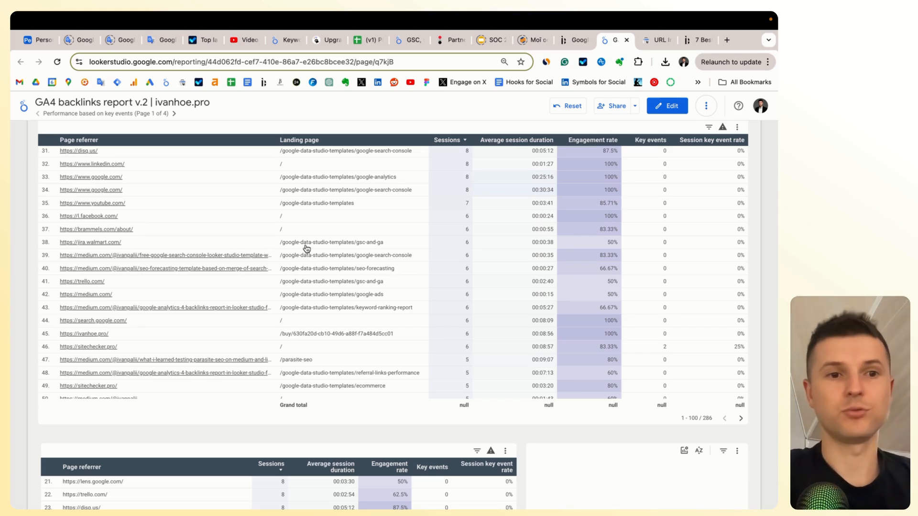
mouse_move(205, 244)
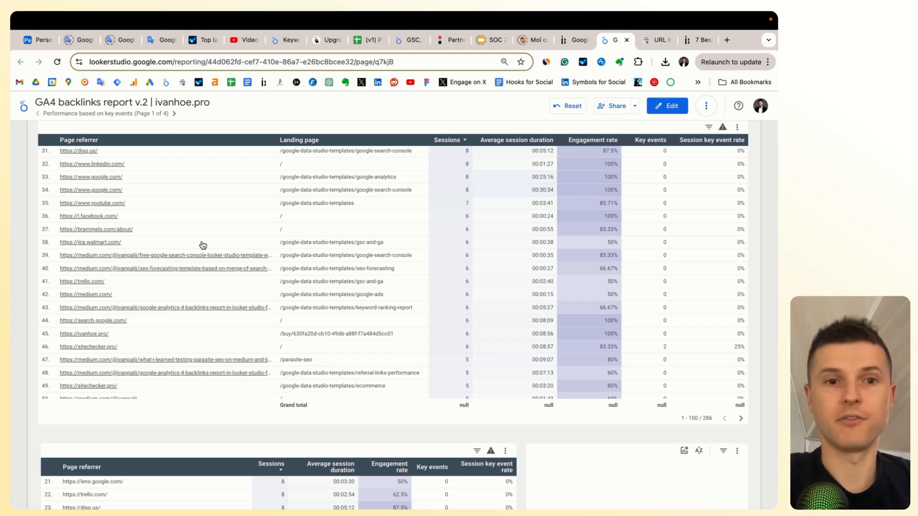
mouse_move(191, 241)
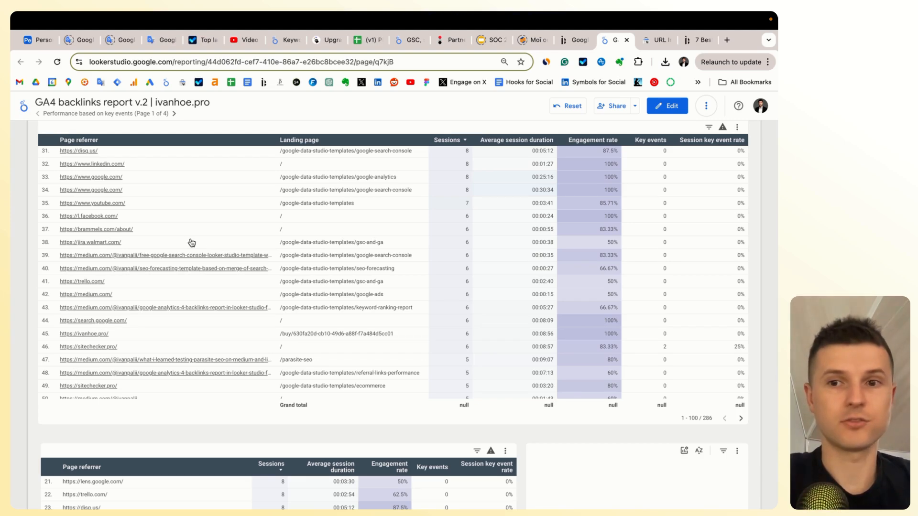
mouse_move(136, 245)
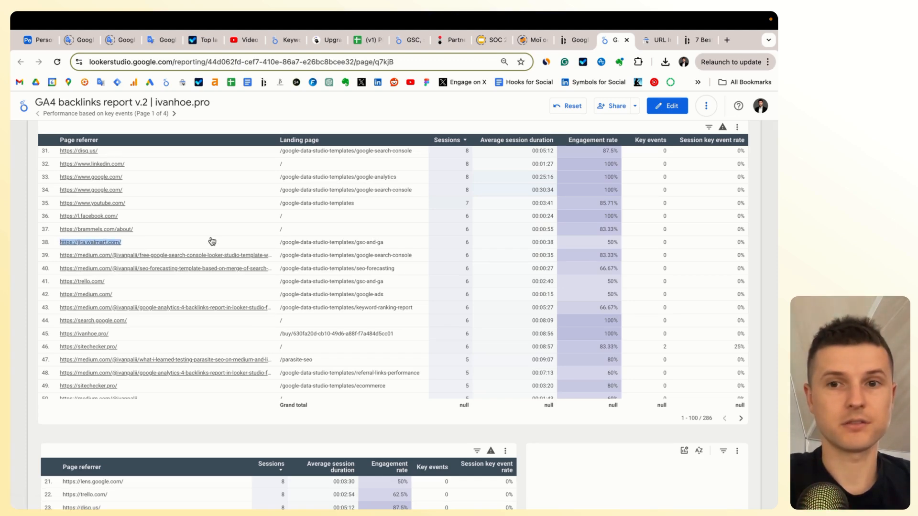
mouse_move(212, 242)
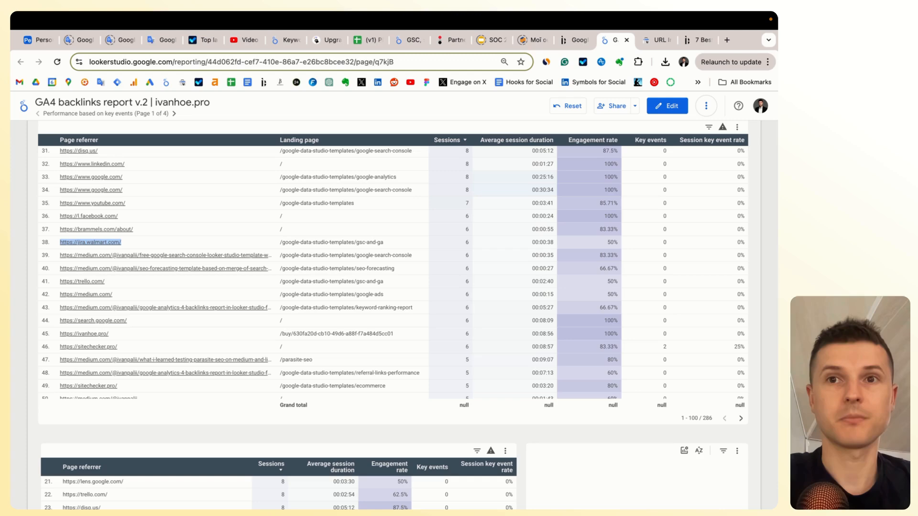
mouse_move(757, 260)
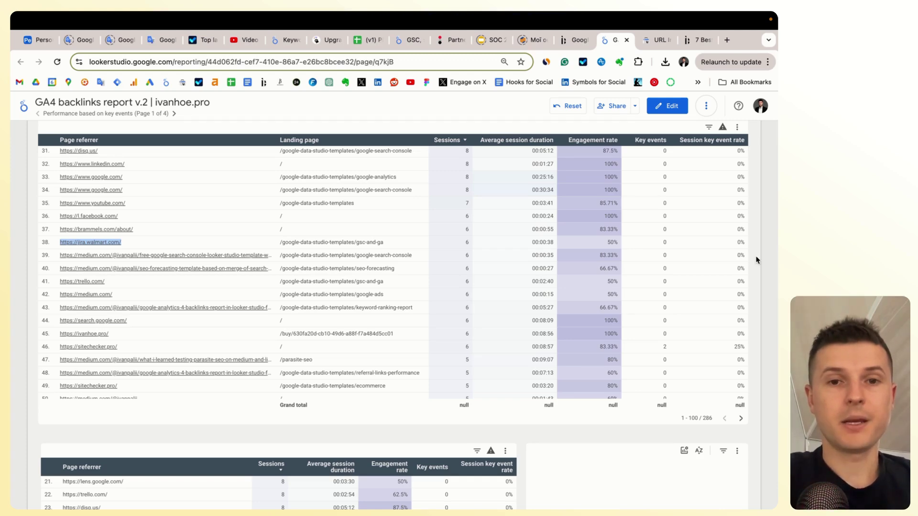
Scroll down to the Landing page / Page referrer breakdown table
scroll("down", 3)
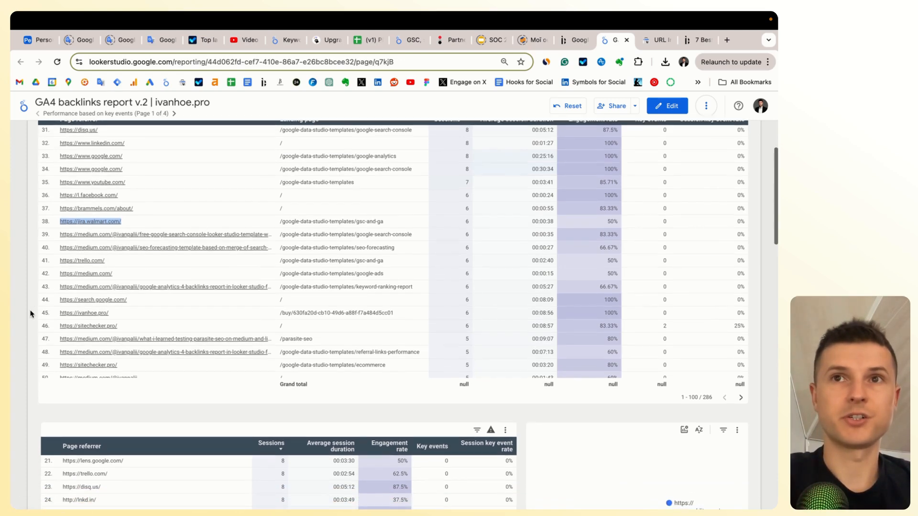
scroll("down", 3)
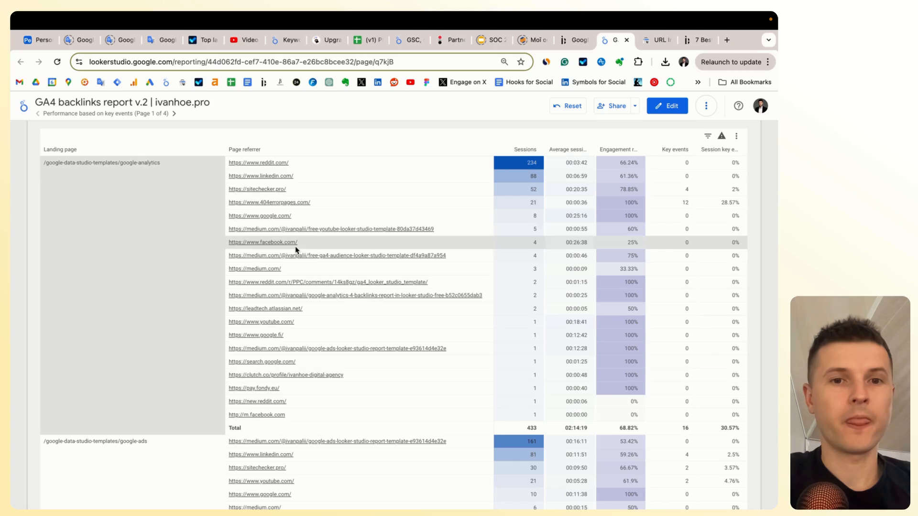
mouse_move(457, 229)
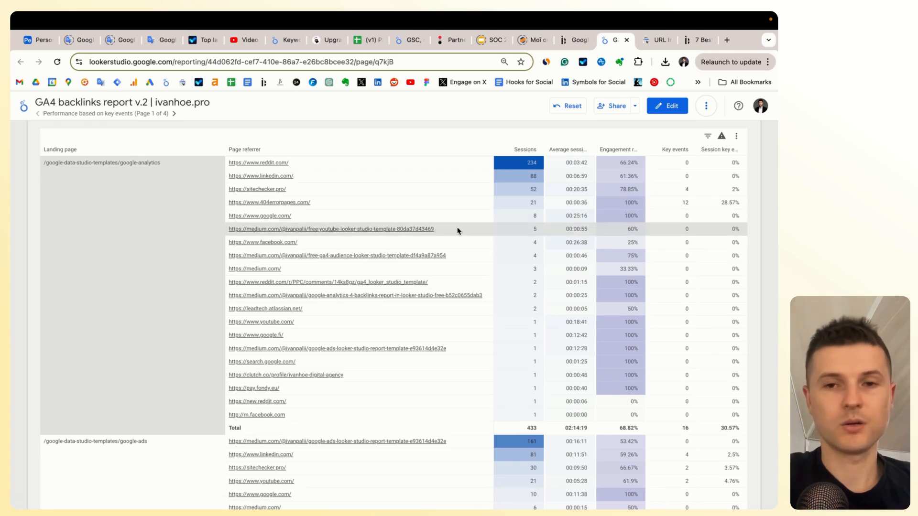
mouse_move(453, 229)
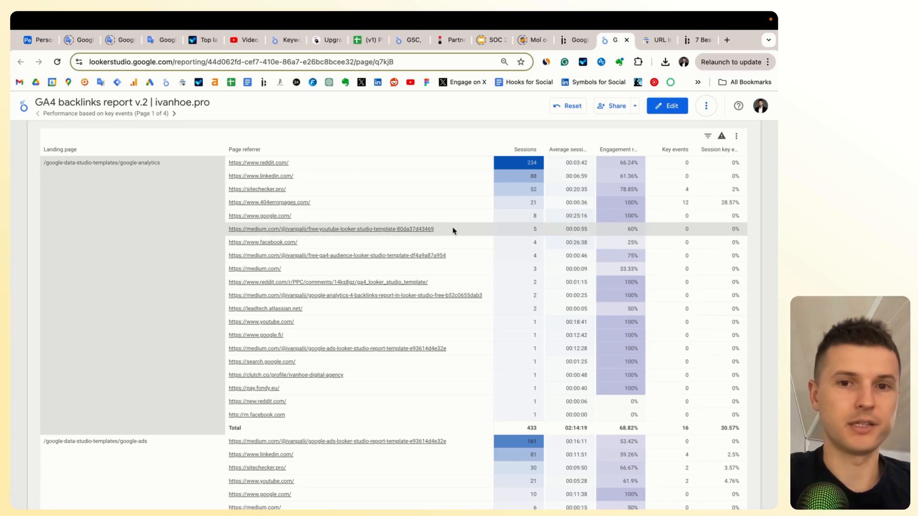
mouse_move(288, 255)
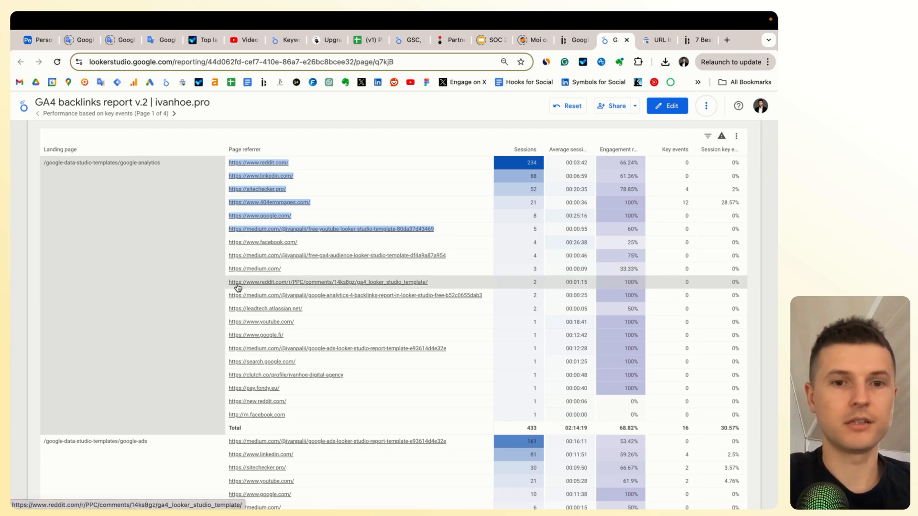
mouse_move(321, 344)
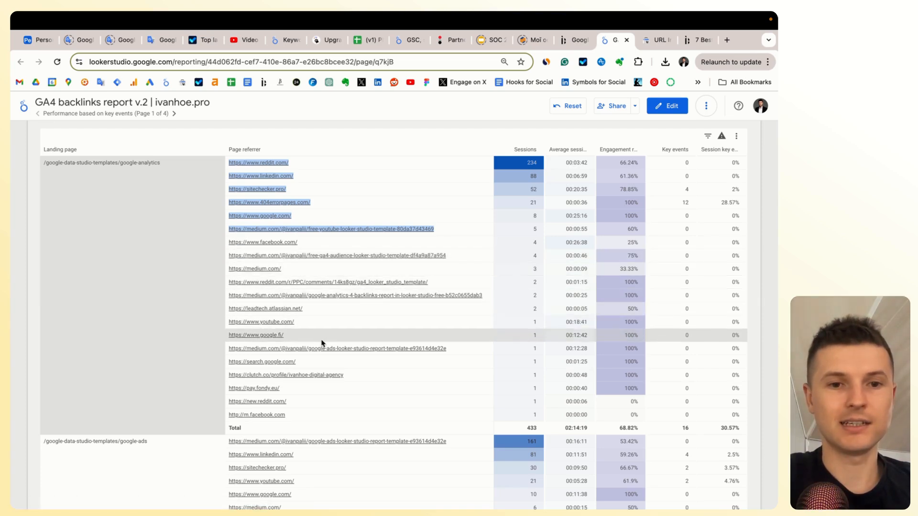
mouse_move(297, 360)
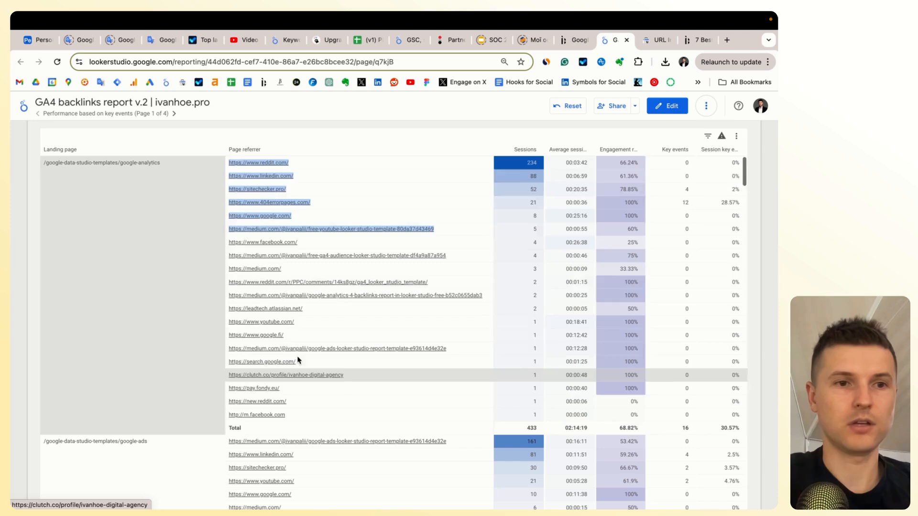
mouse_move(107, 293)
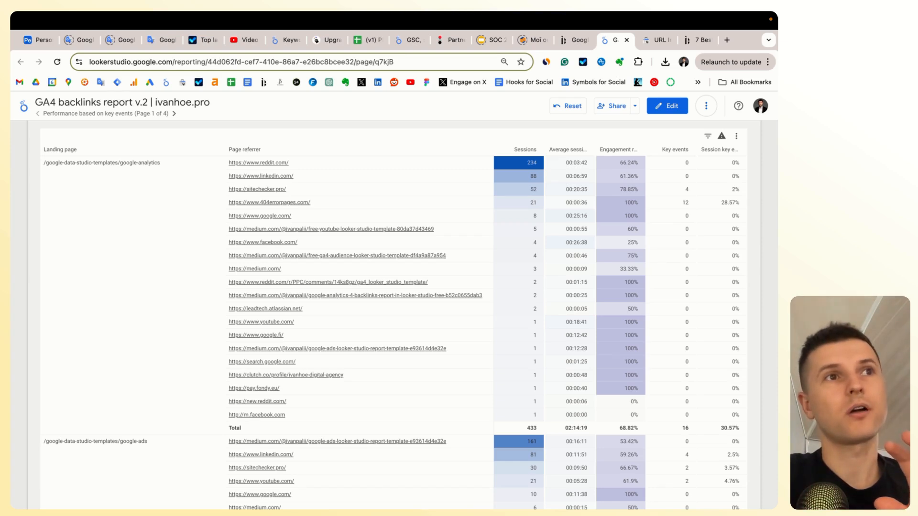
mouse_move(115, 136)
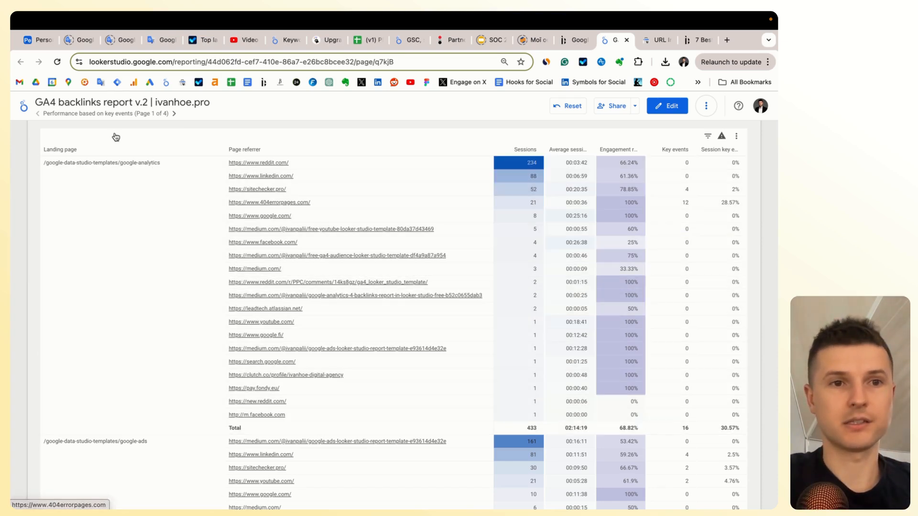
mouse_move(115, 113)
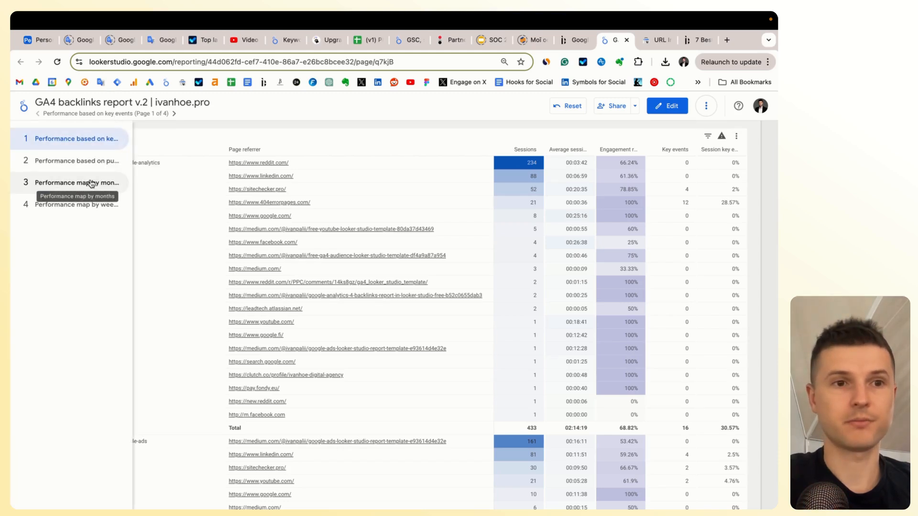
left_click(77, 183)
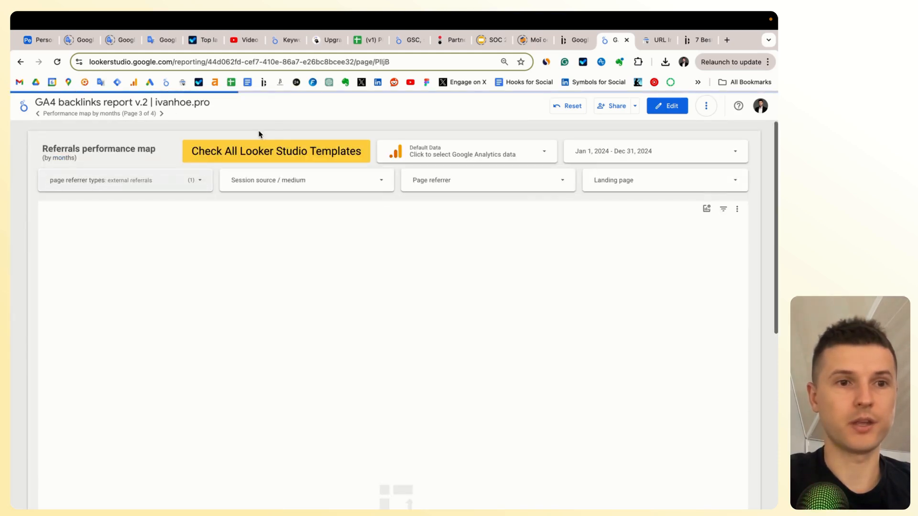
mouse_move(110, 116)
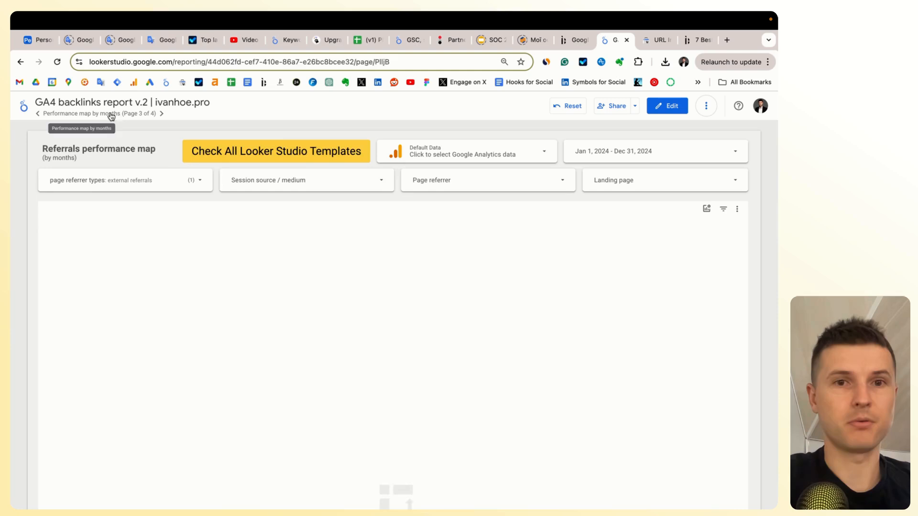
scroll("down", 3)
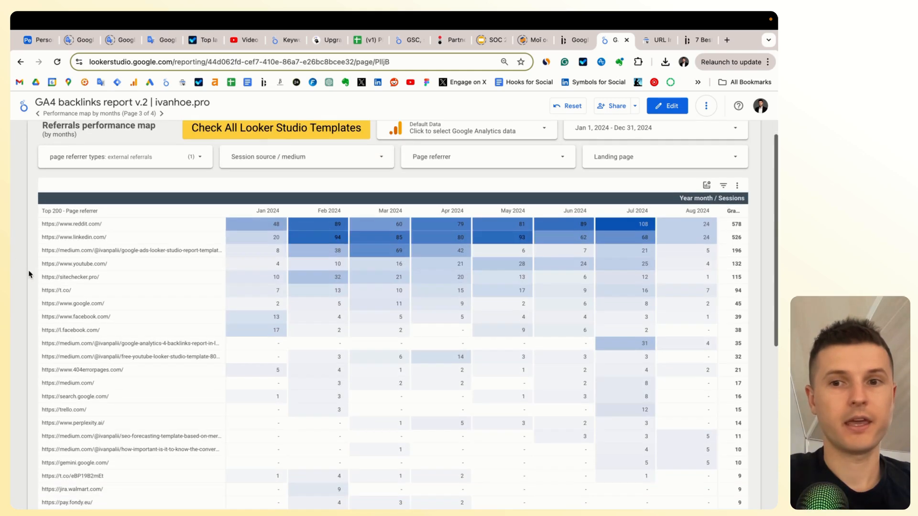
scroll("down", 3)
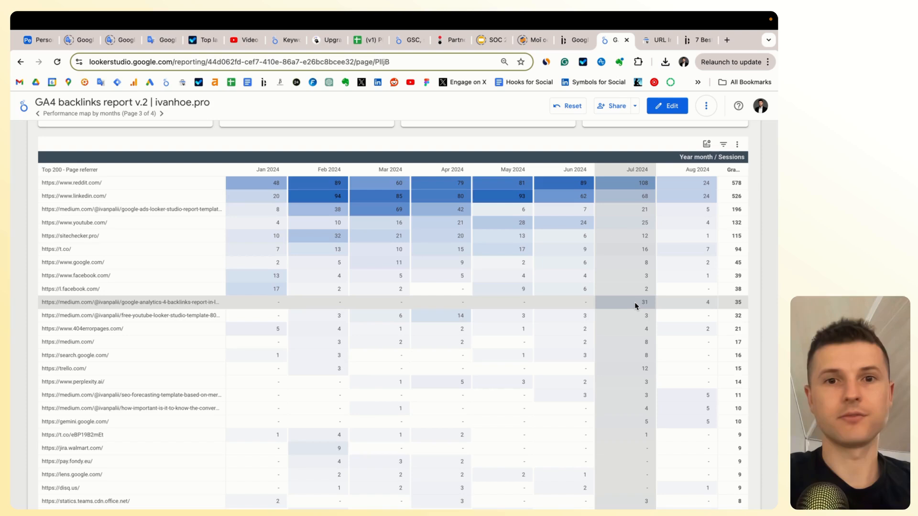
mouse_move(643, 302)
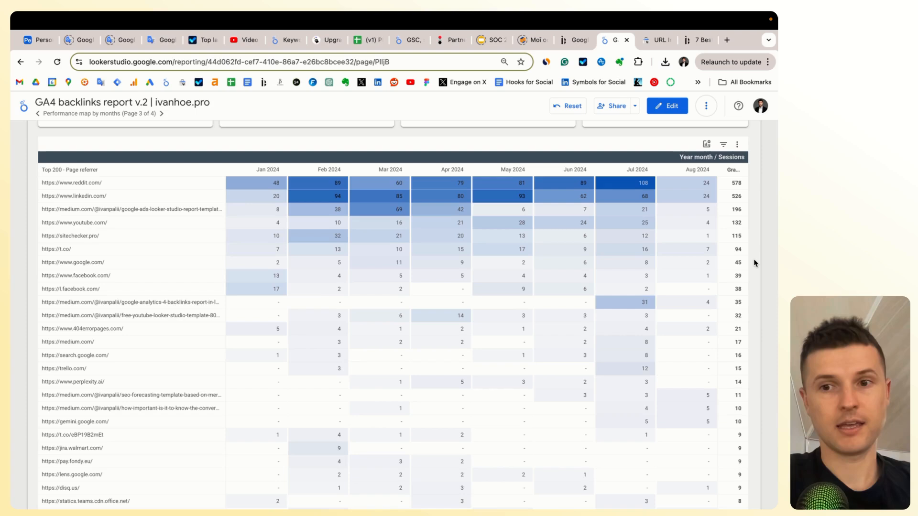
mouse_move(573, 287)
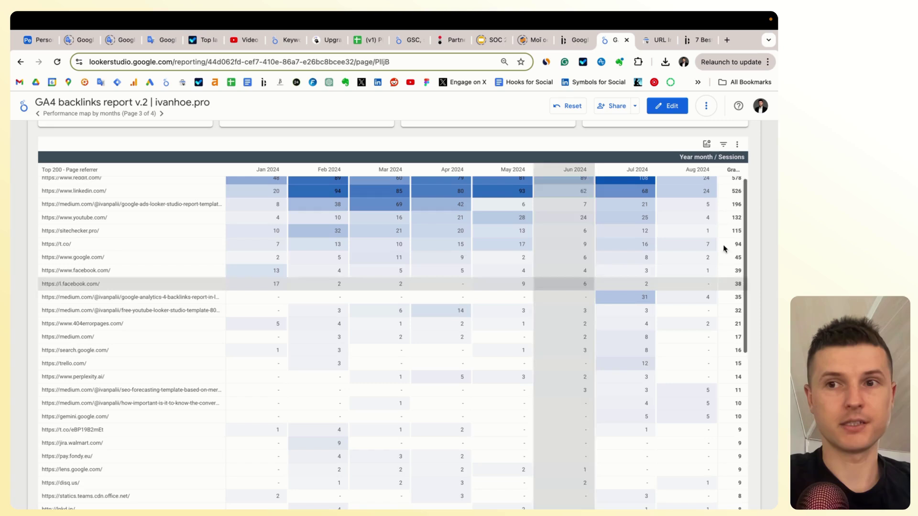
scroll("down", 3)
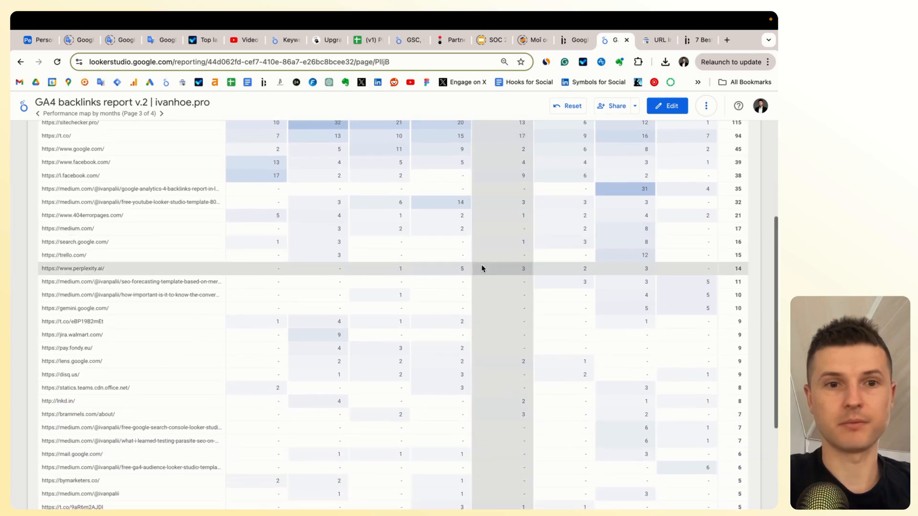
scroll("up", 3)
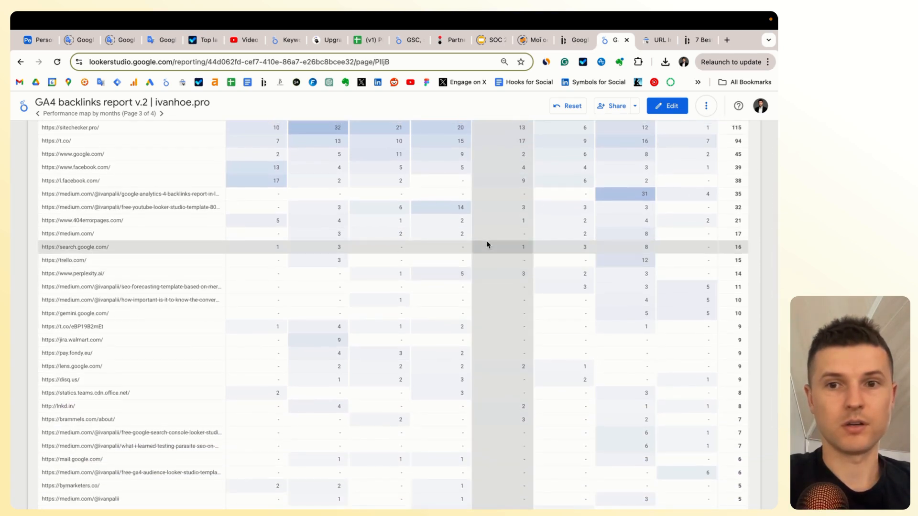
scroll("up", 3)
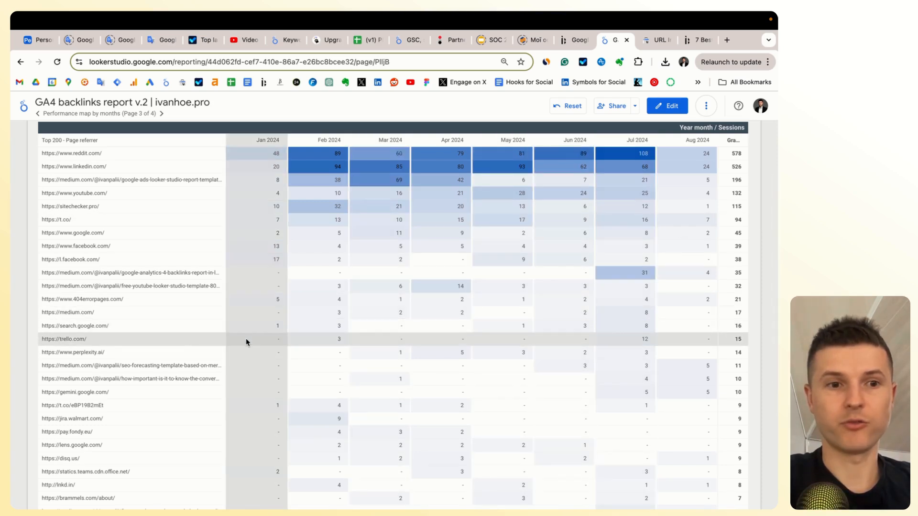
mouse_move(549, 338)
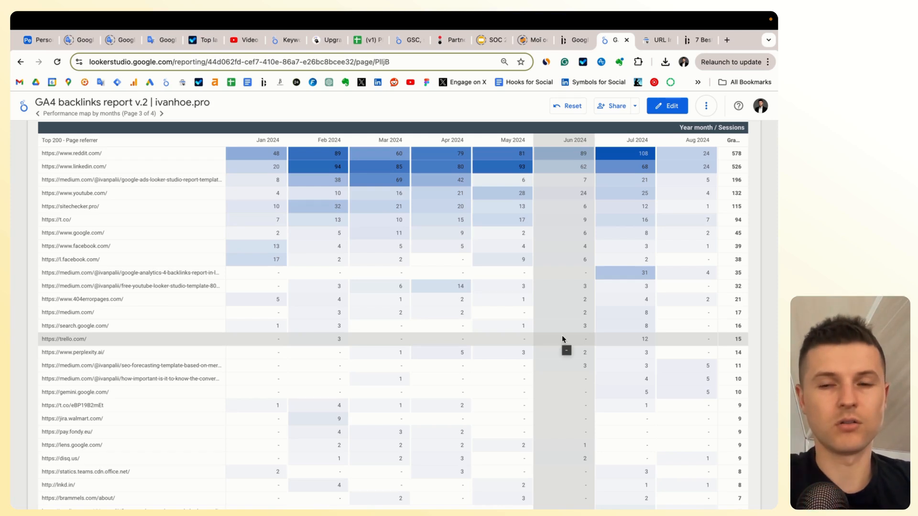
mouse_move(500, 339)
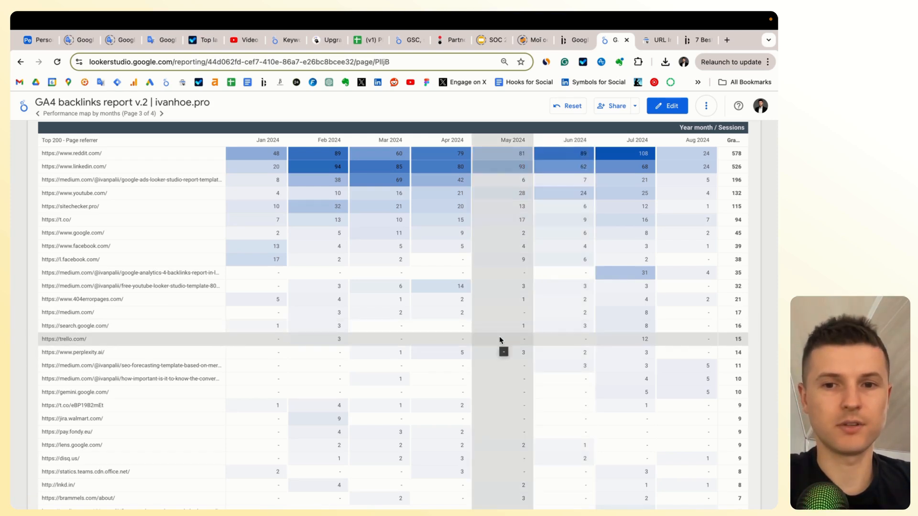
mouse_move(481, 271)
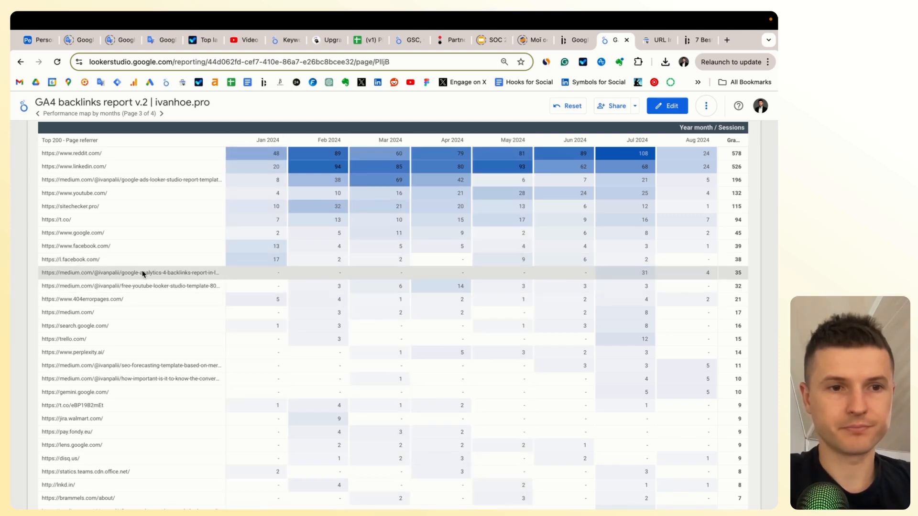
mouse_move(140, 273)
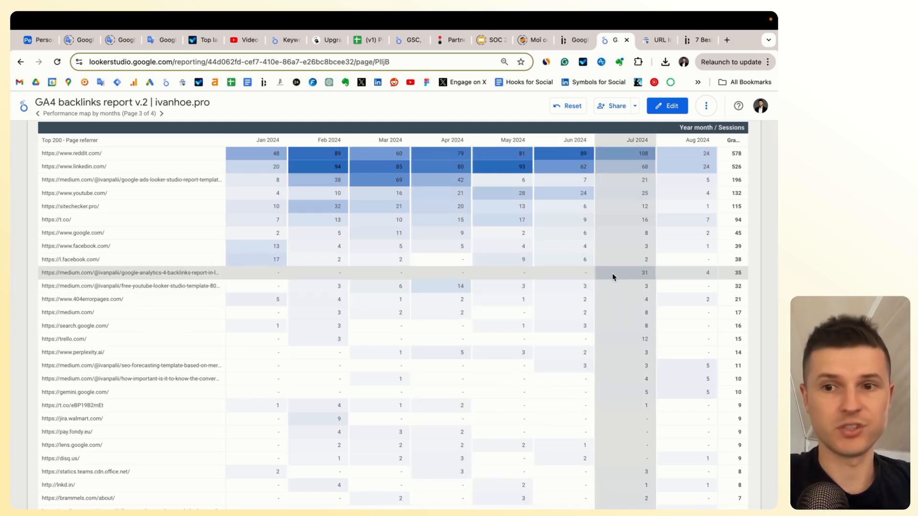
mouse_move(439, 275)
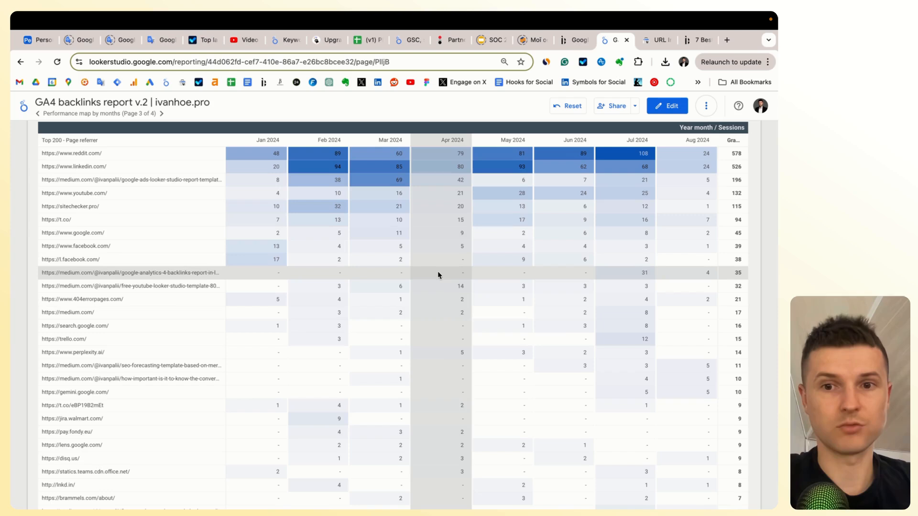
mouse_move(380, 226)
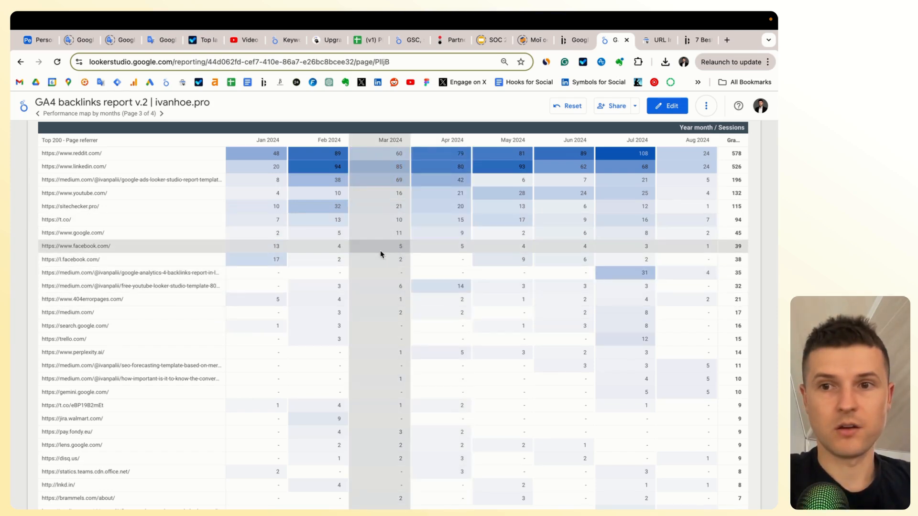
mouse_move(376, 187)
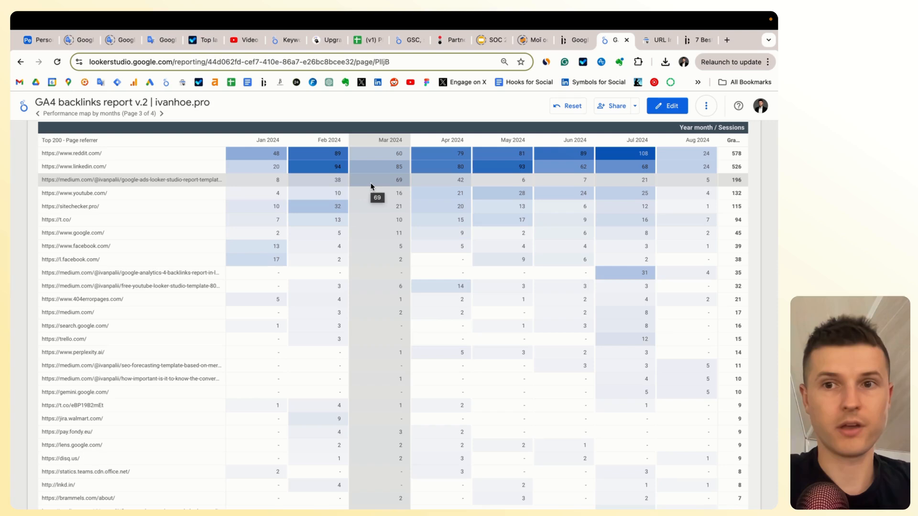
mouse_move(385, 187)
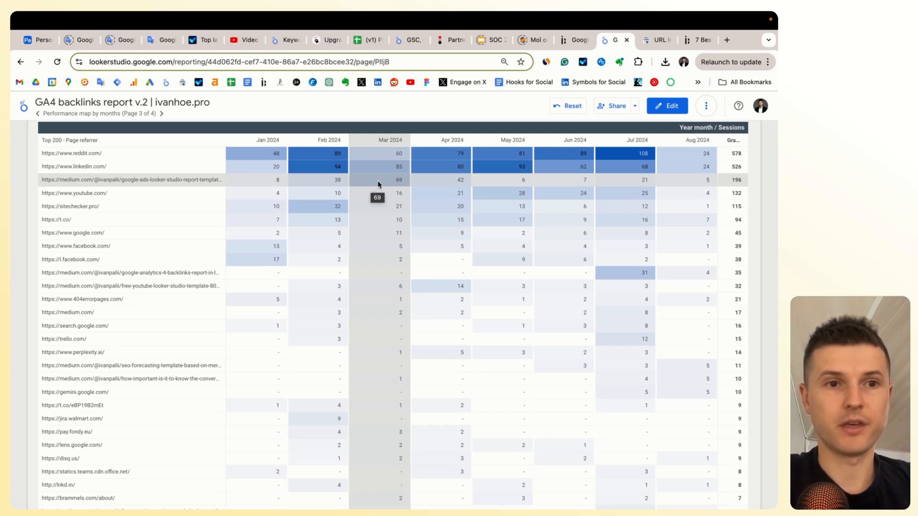
mouse_move(363, 186)
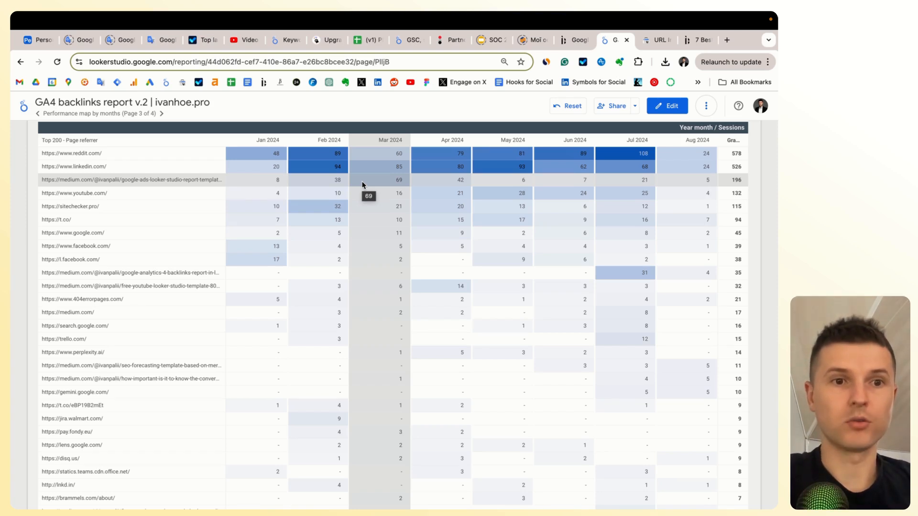
mouse_move(375, 245)
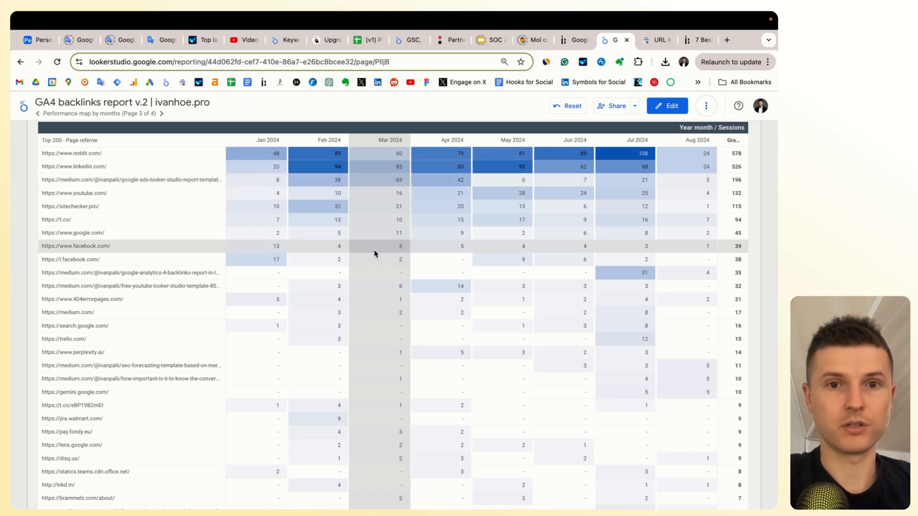
mouse_move(375, 179)
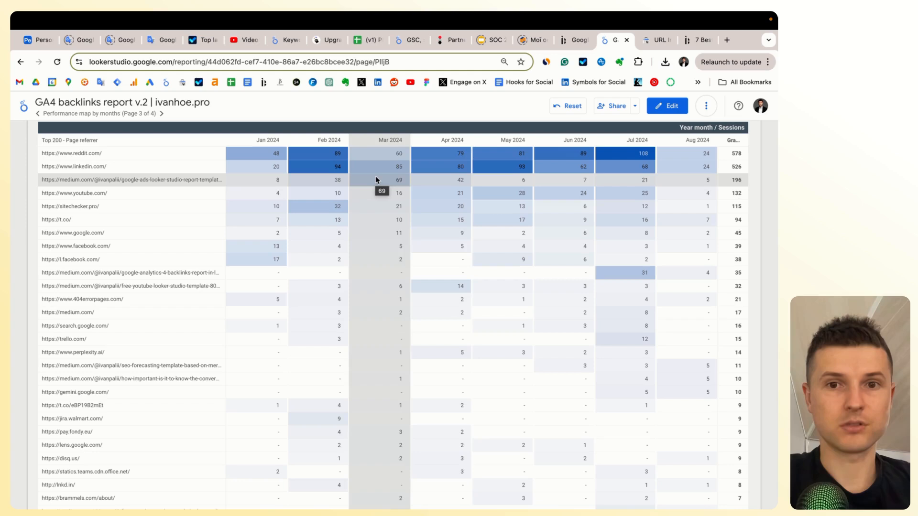
mouse_move(502, 180)
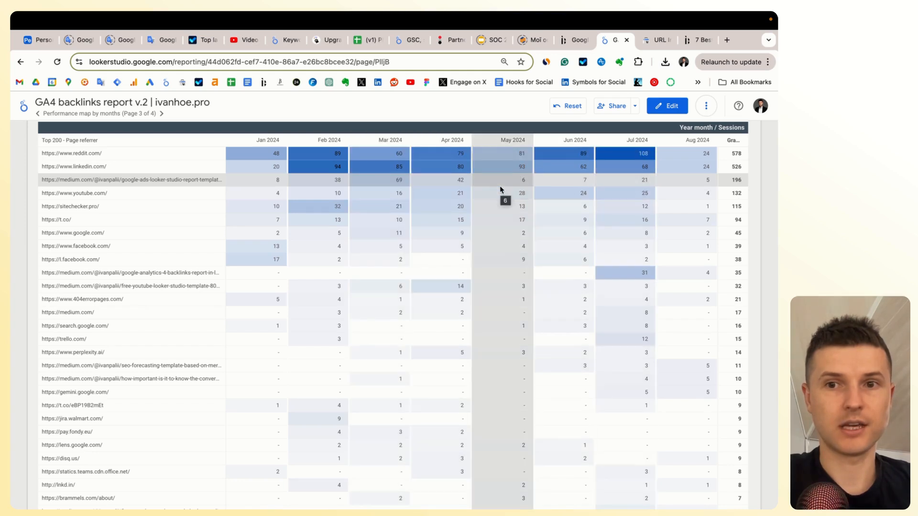
scroll("down", 3)
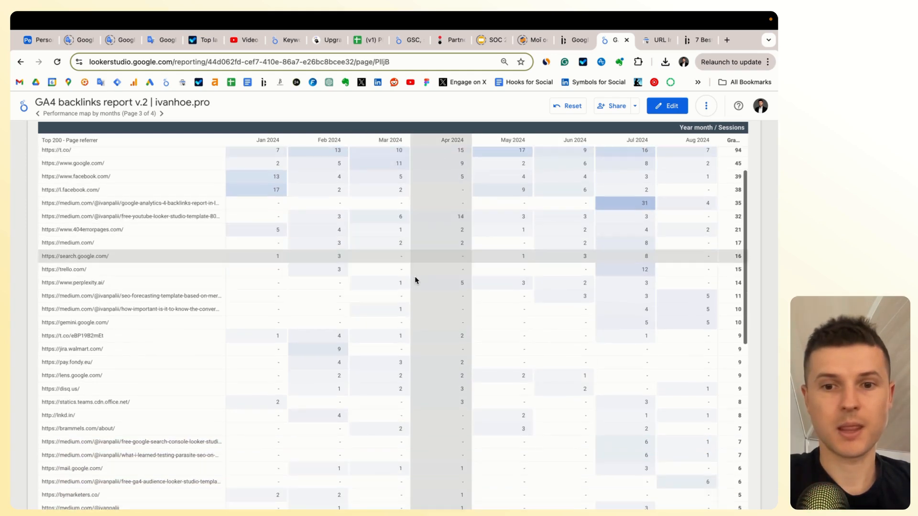
scroll("down", 3)
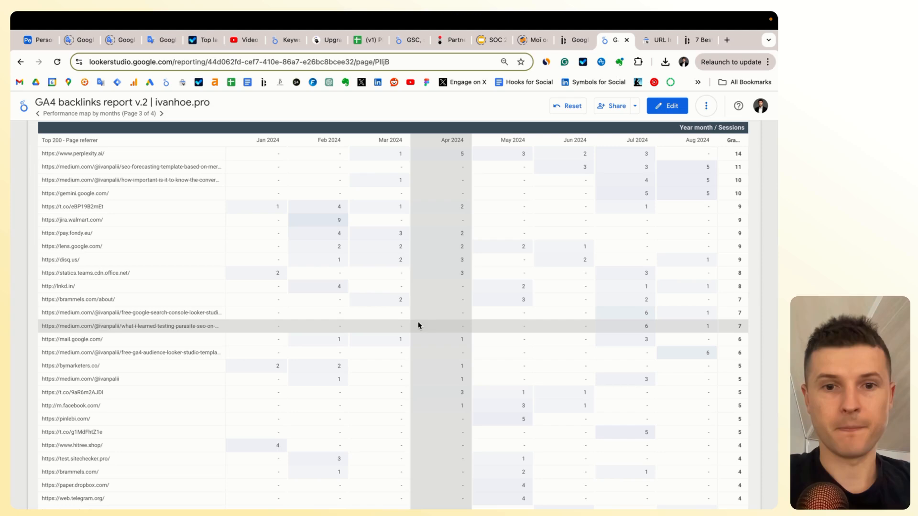
mouse_move(412, 319)
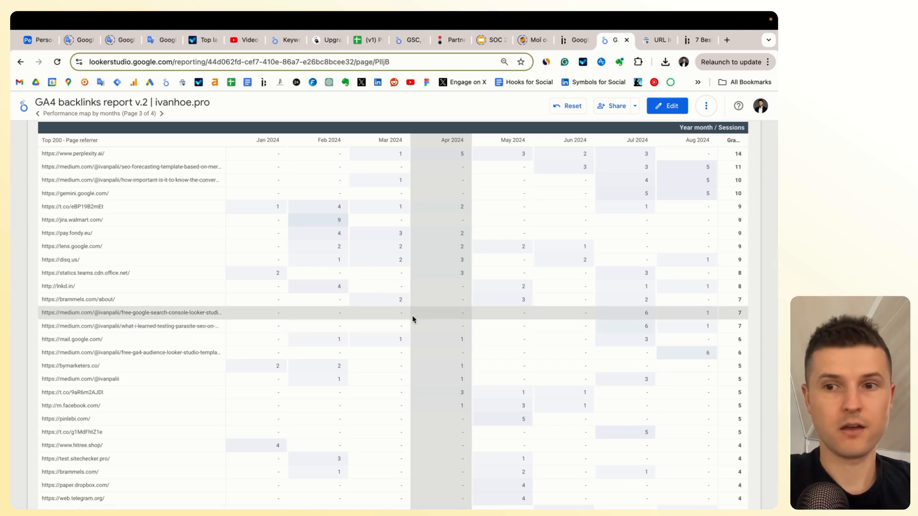
scroll("down", 3)
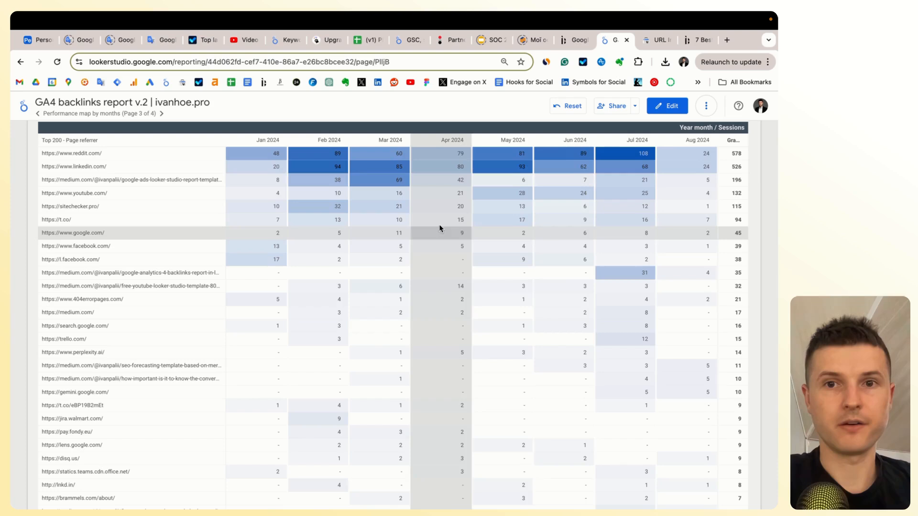
scroll("up", 3)
type("sio")
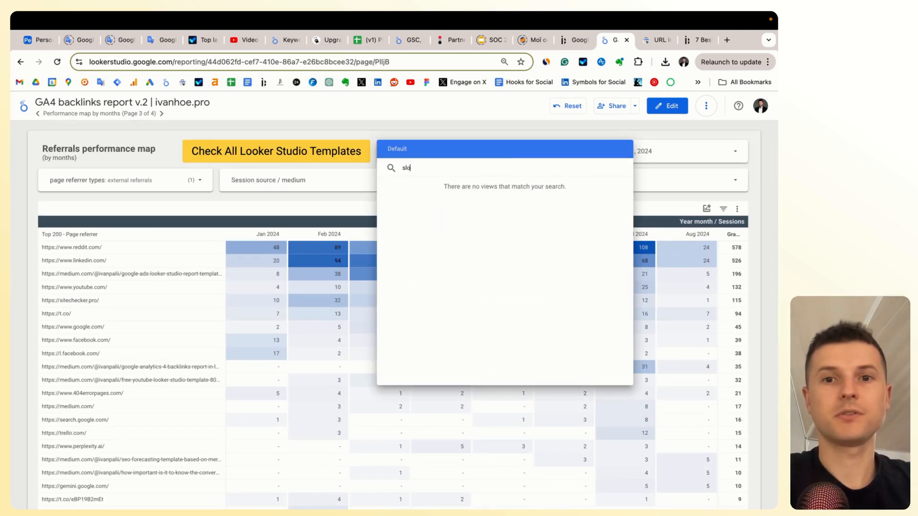
Pick the Skillgaps > skillgaps.co property via search 'skil' and scroll the updated table to its 173-session total
type("skil")
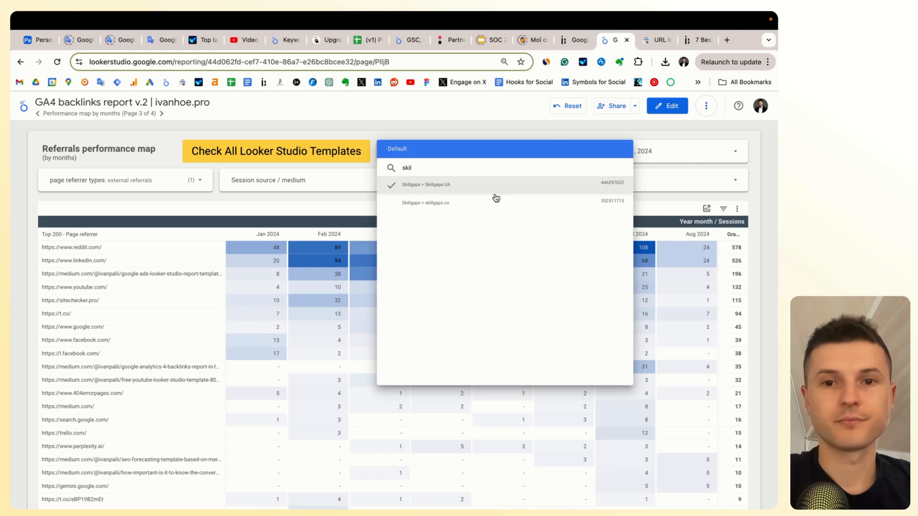
left_click(425, 203)
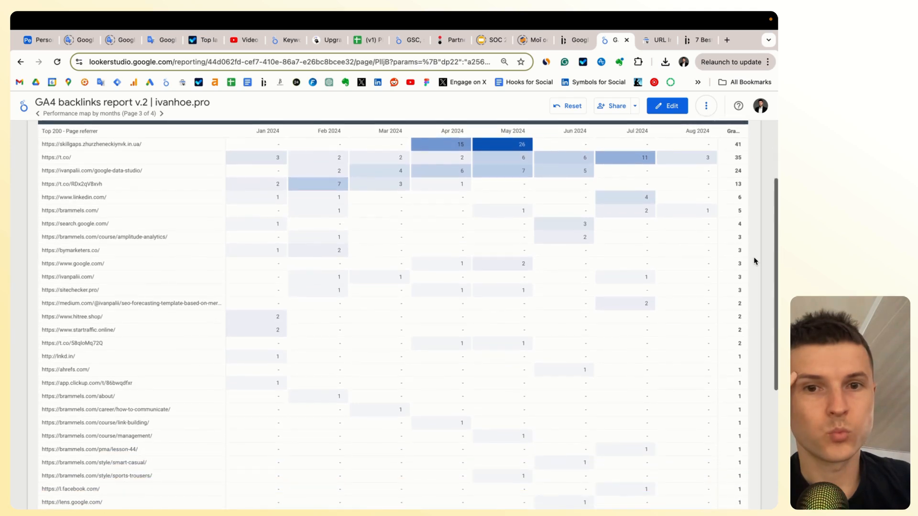
mouse_move(388, 240)
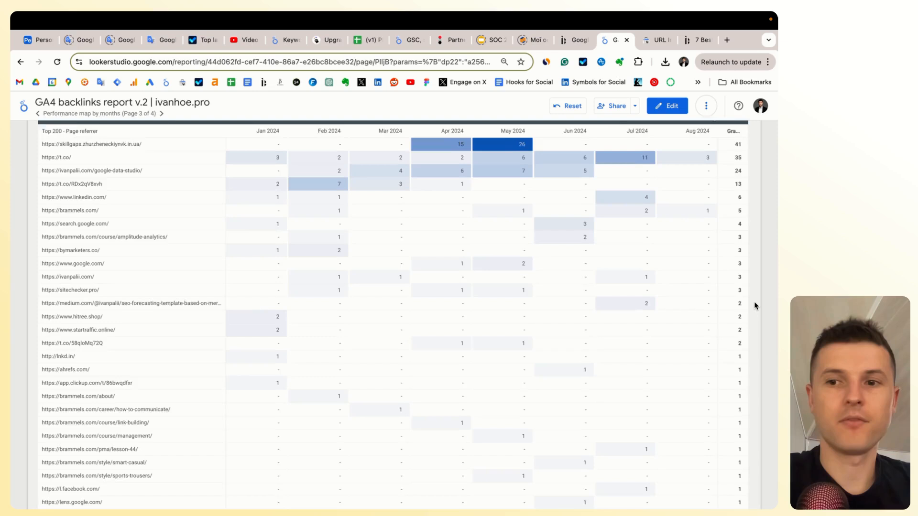
scroll("up", 3)
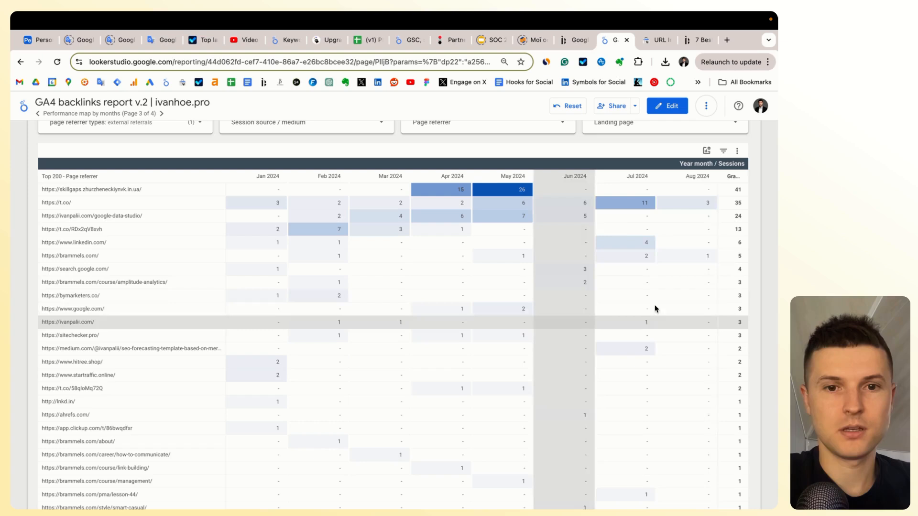
scroll("down", 3)
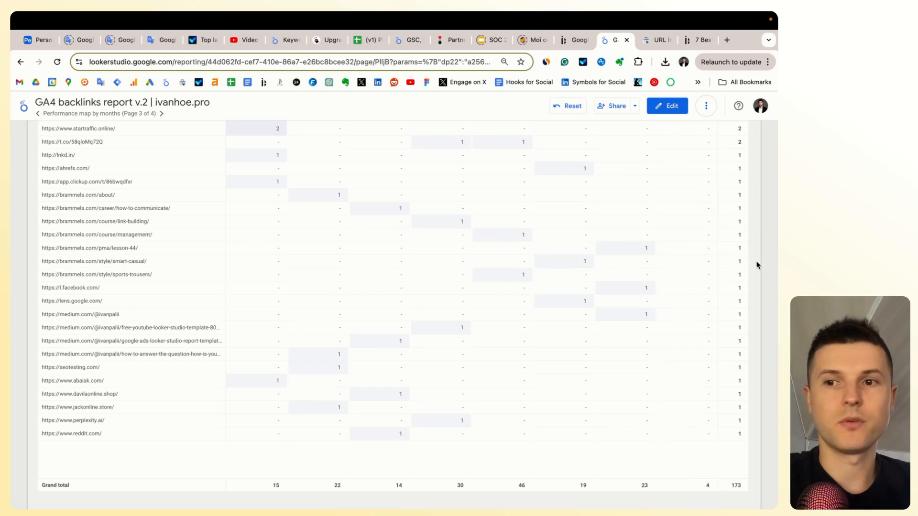
Go to page 4, Performance map by weeks, and scroll through the weekly referrer sessions table
left_click(100, 113)
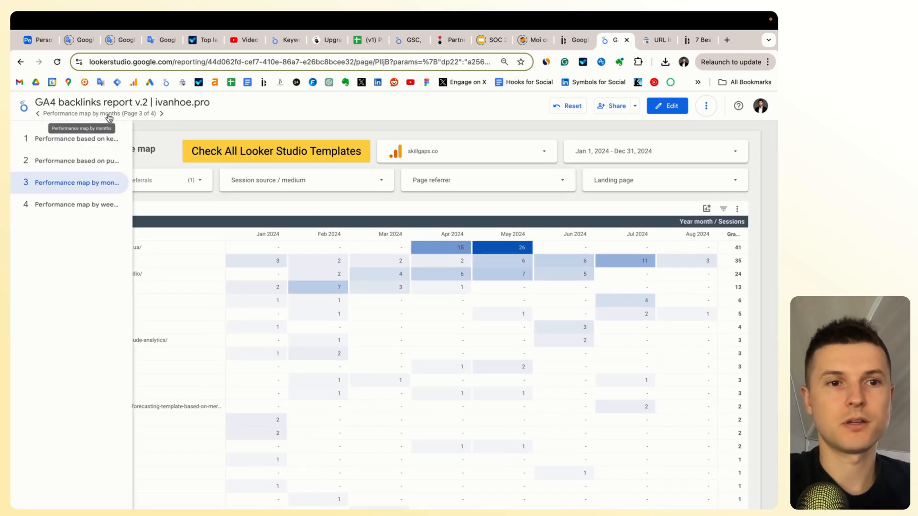
mouse_move(491, 213)
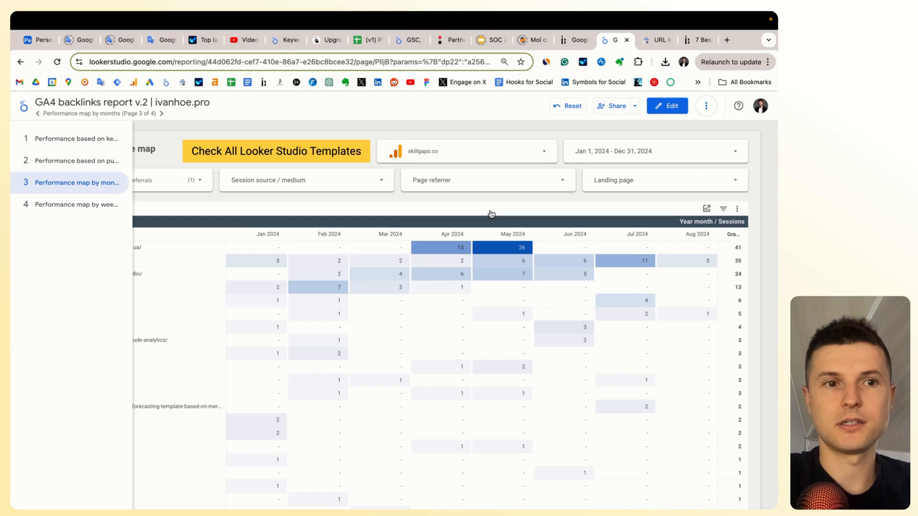
left_click(76, 205)
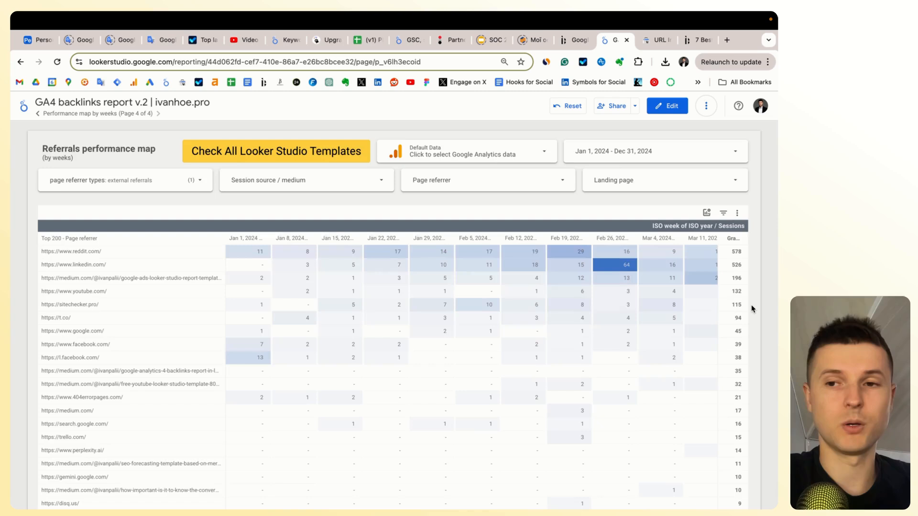
scroll("down", 3)
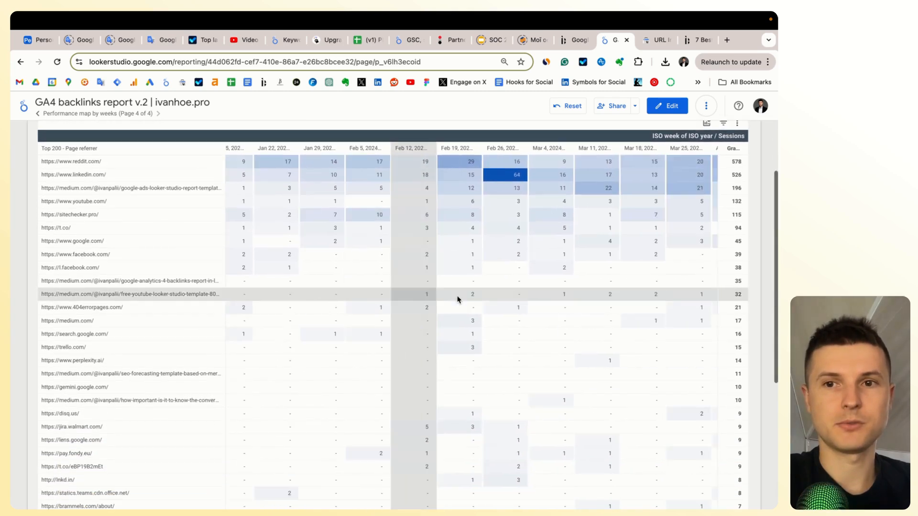
scroll("right", 3)
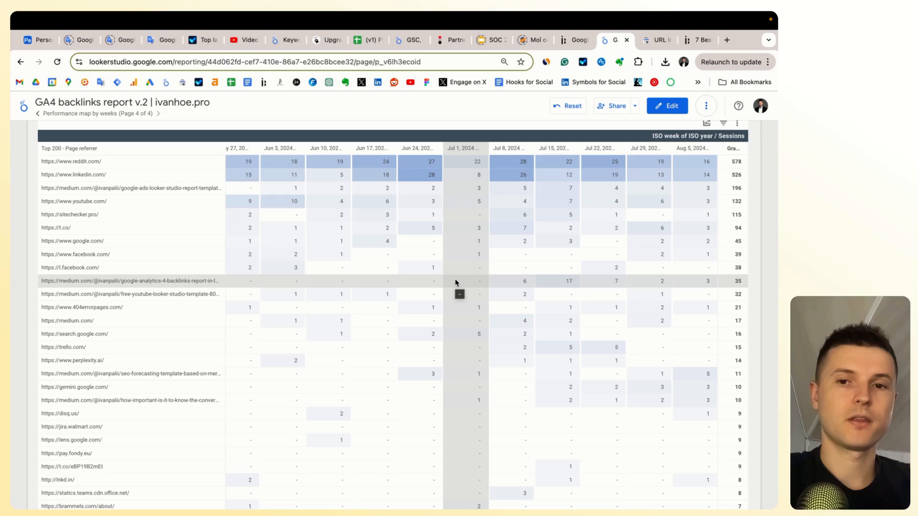
scroll("down", 3)
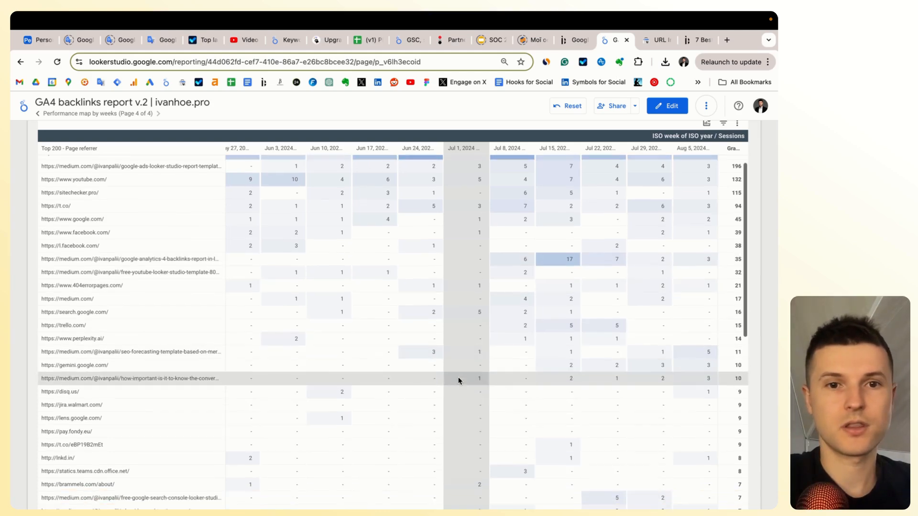
scroll("up", 3)
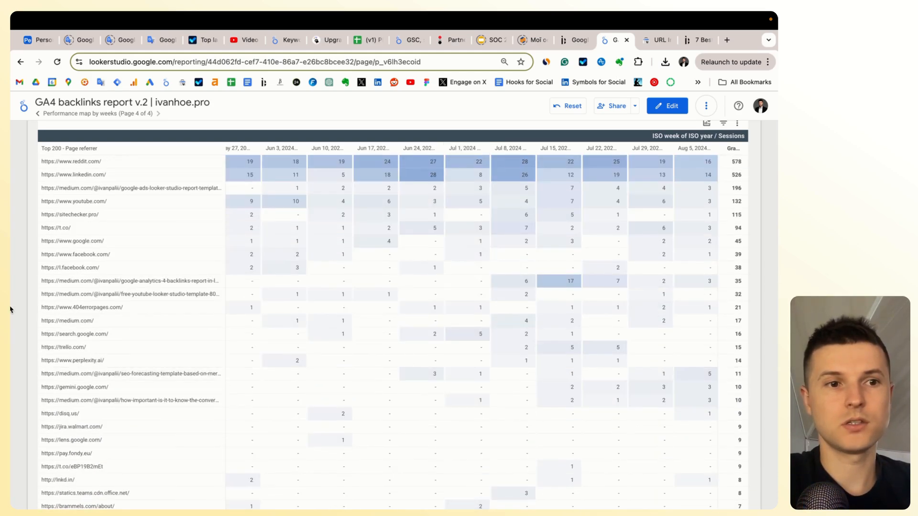
scroll("up", 3)
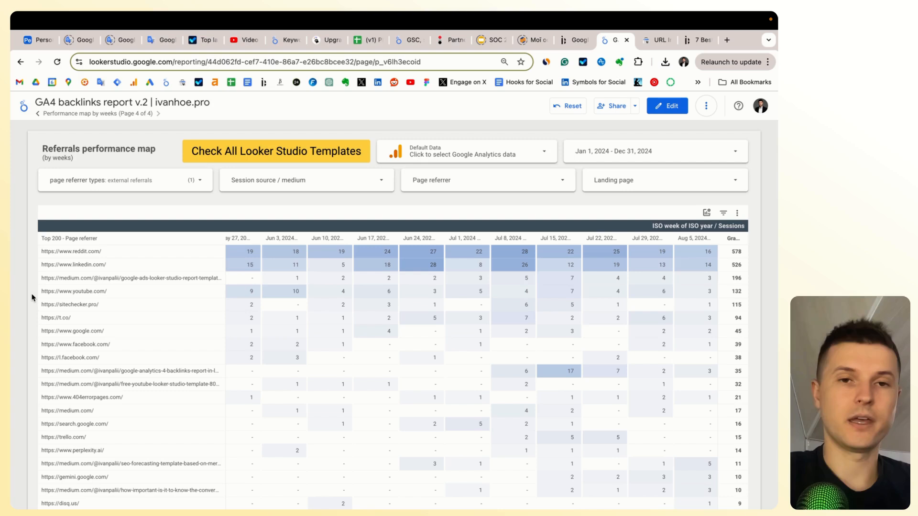